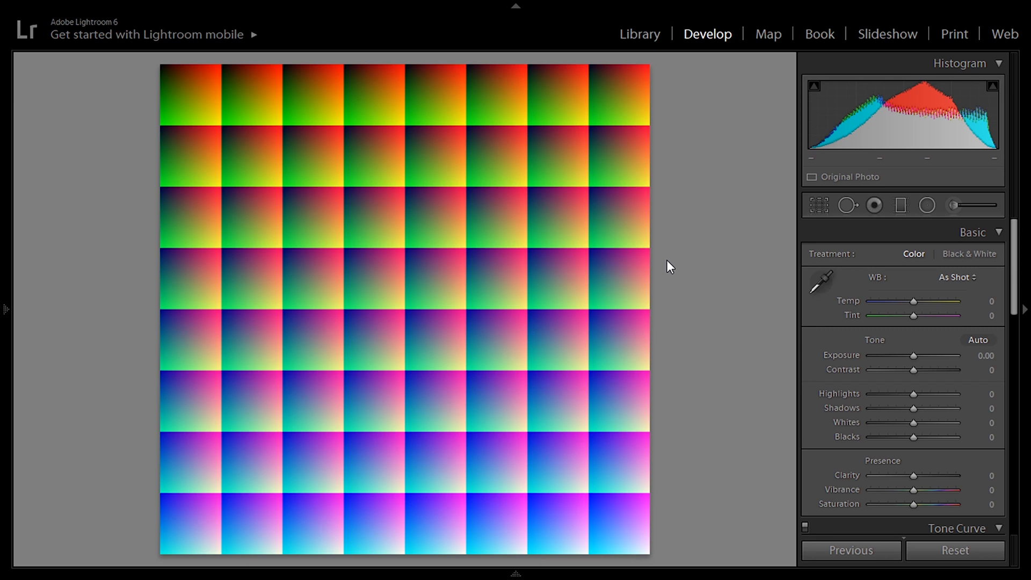
mouse_move(681, 302)
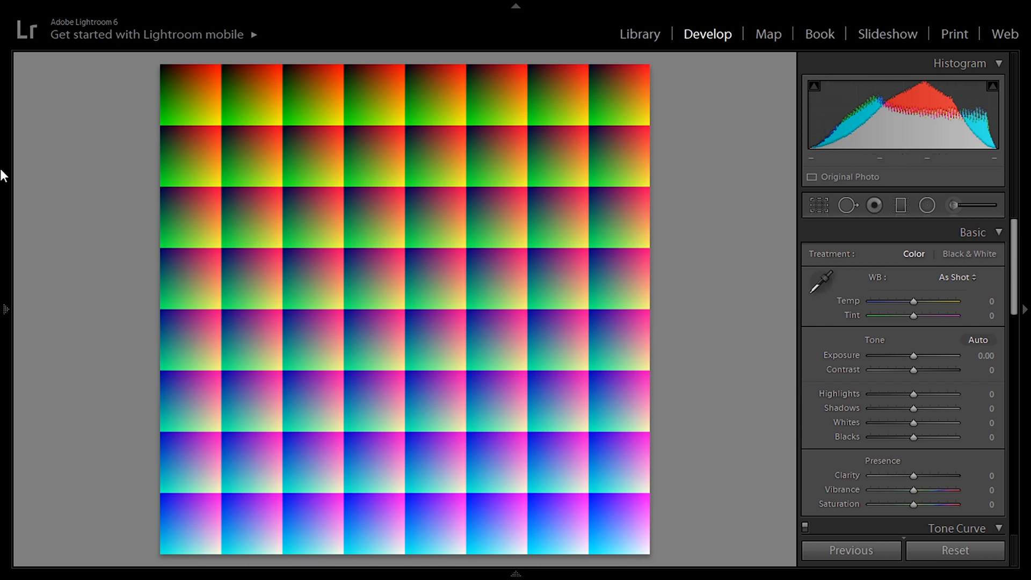
Apply the faded warm grade to the grid image and remove the film grain.
click(4, 309)
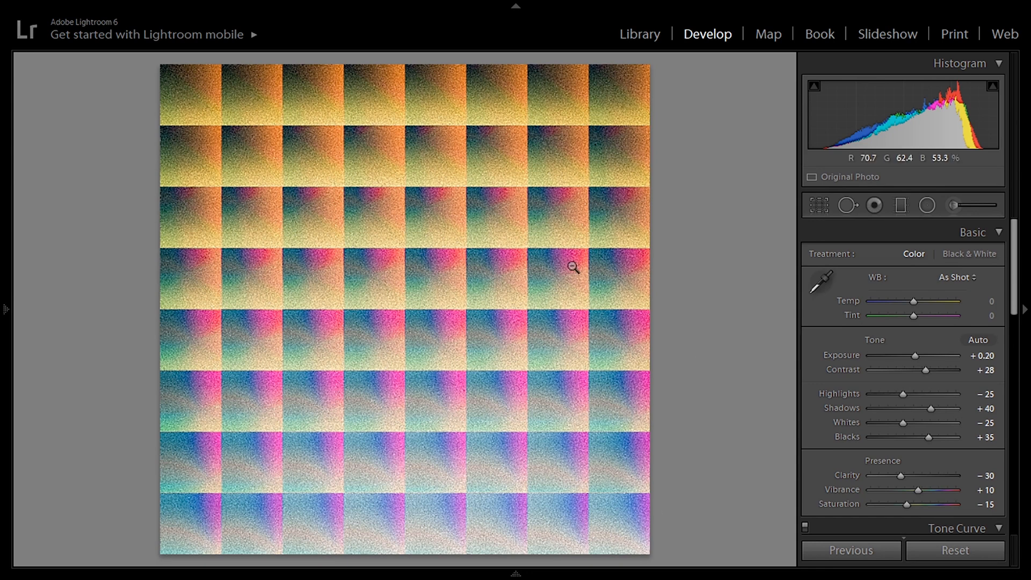
scroll(down, 3)
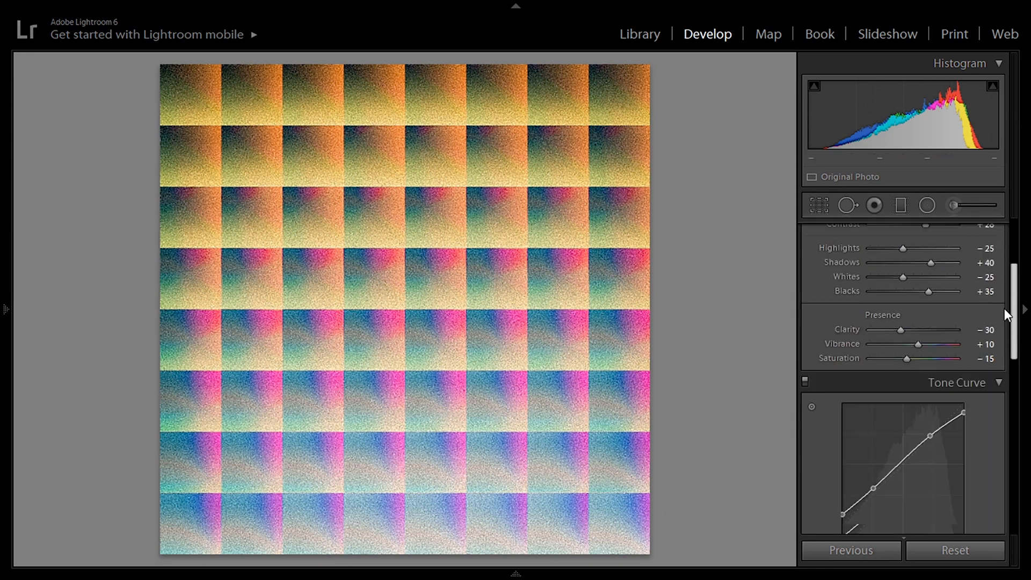
scroll(down, 3)
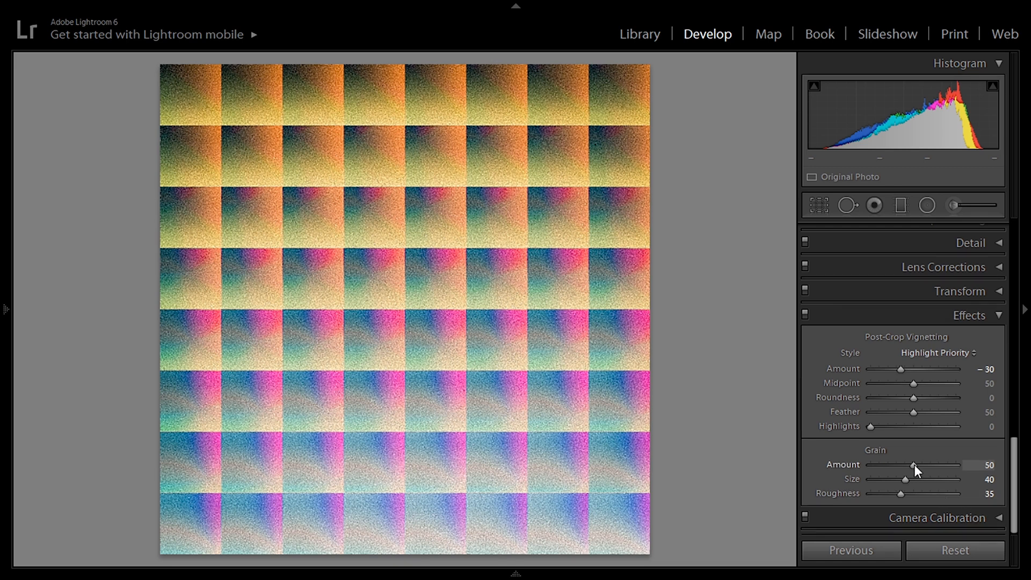
drag(913, 465, 871, 465)
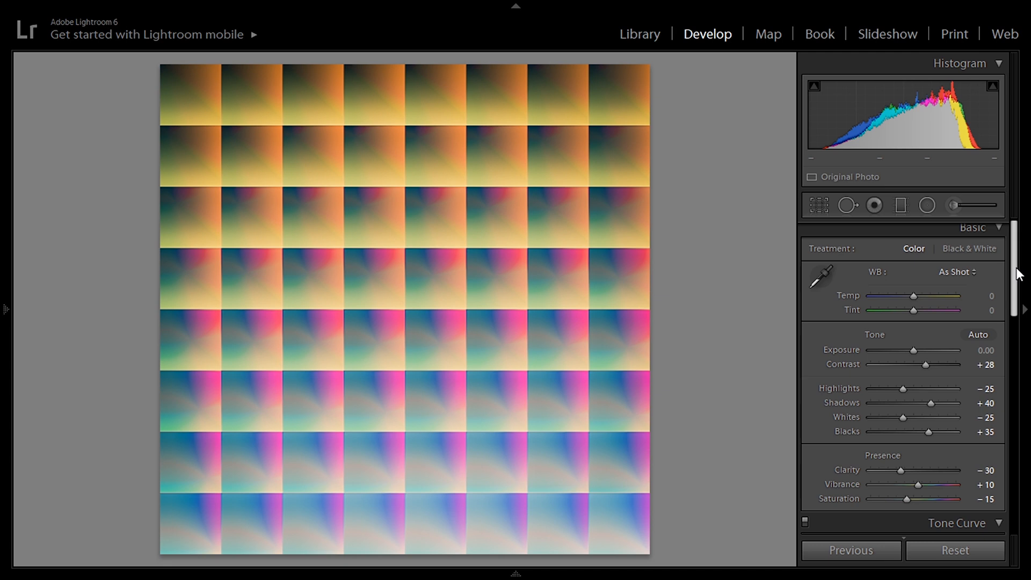
Lower the green saturation further in the HSL panel.
scroll(down, 3)
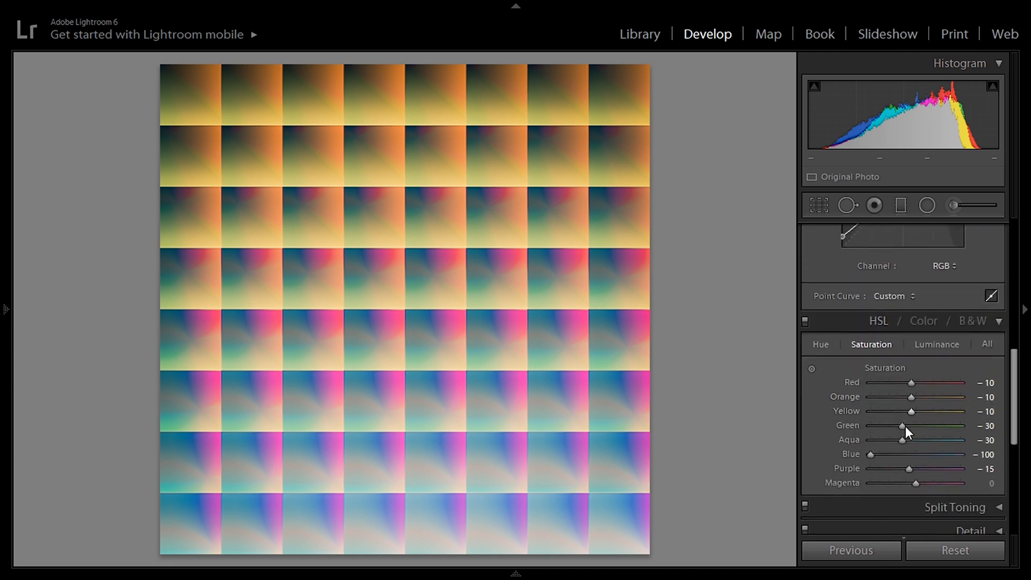
drag(901, 425, 891, 426)
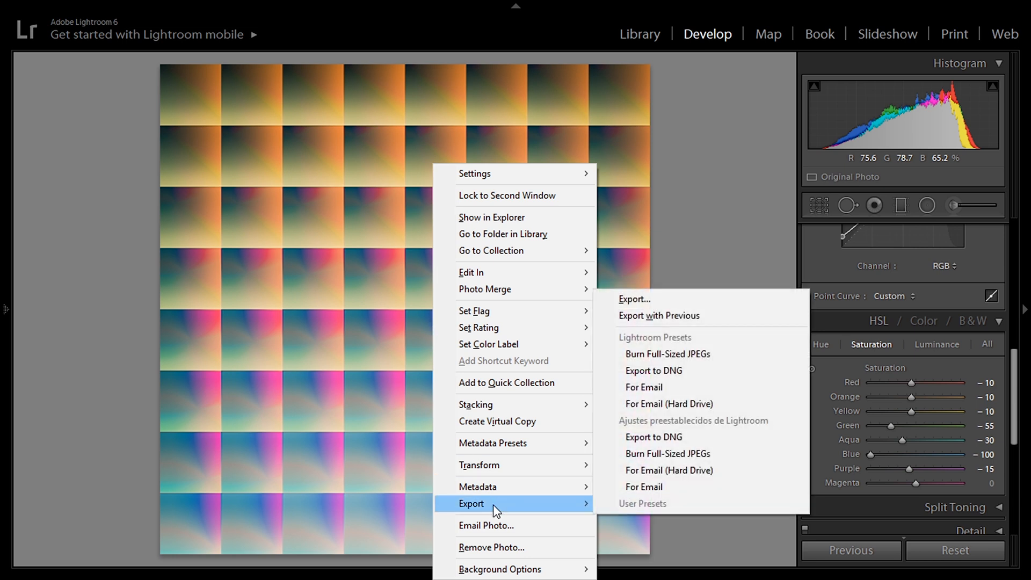
Export the graded grid with previous settings under a unique name, then launch Spark AR Studio.
click(635, 298)
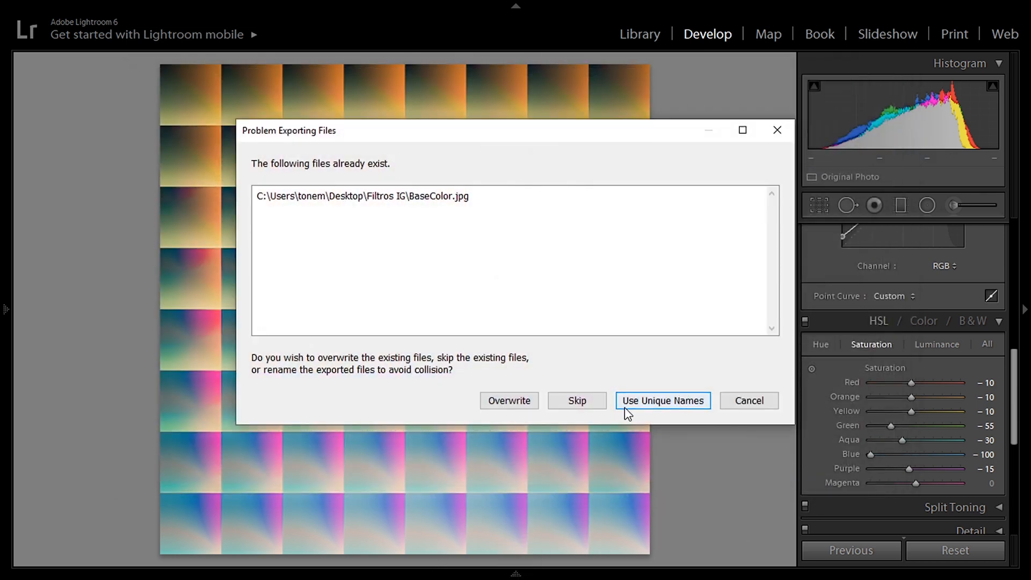
click(12, 563)
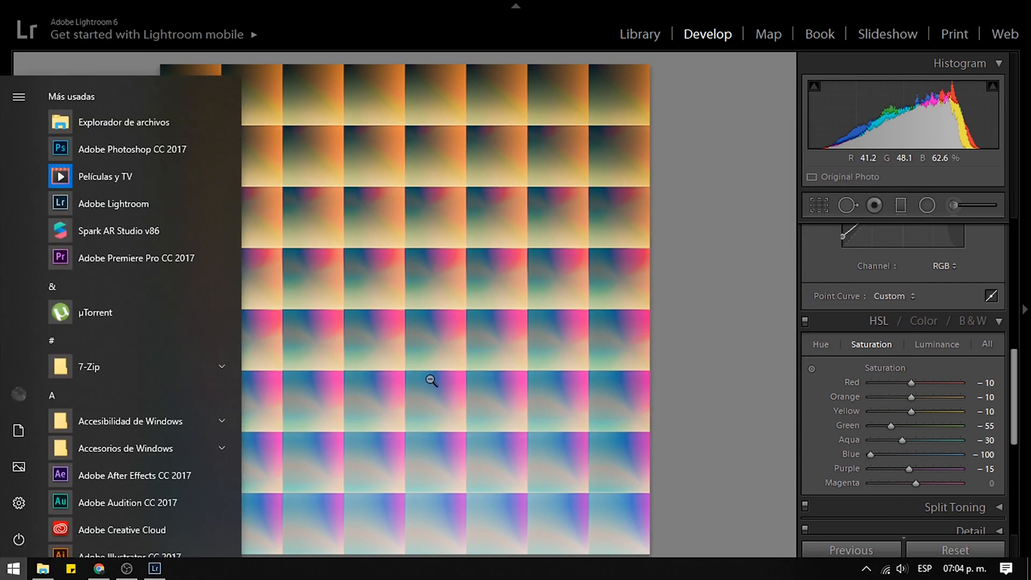
mouse_move(175, 229)
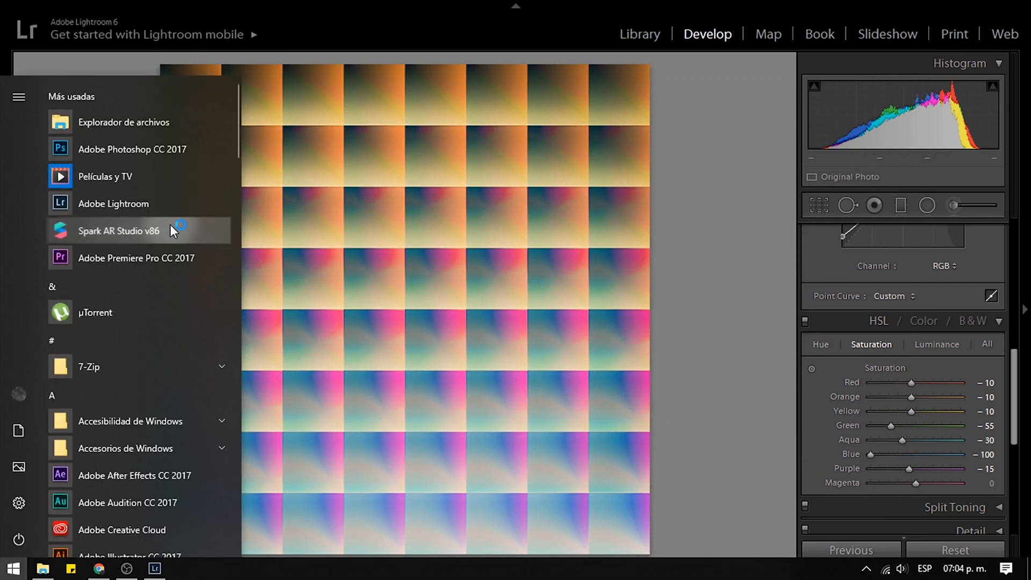
click(119, 231)
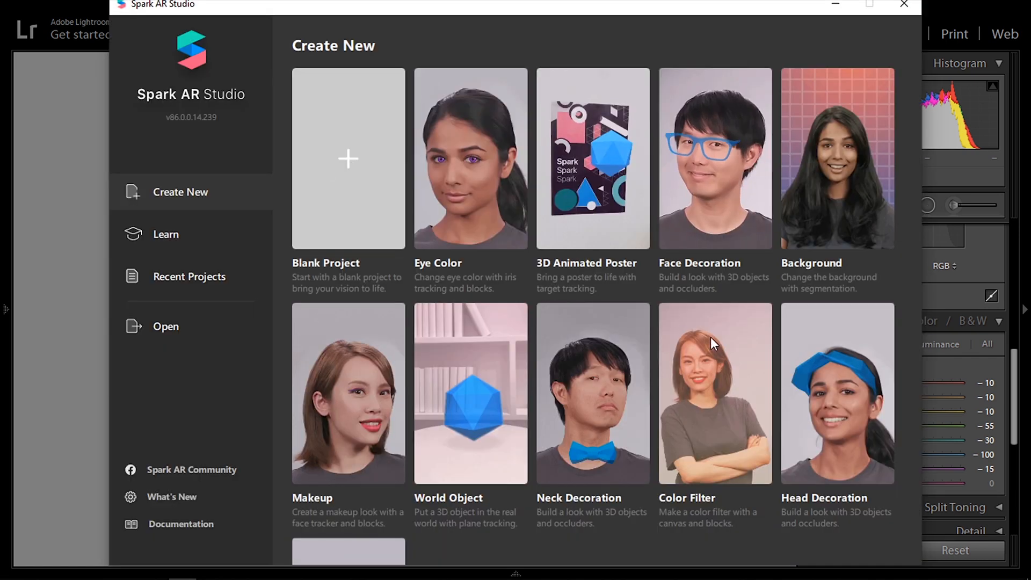
Create a new project, import BaseColor-7.jpg as a texture and add the FastColorLUT patch asset.
click(348, 159)
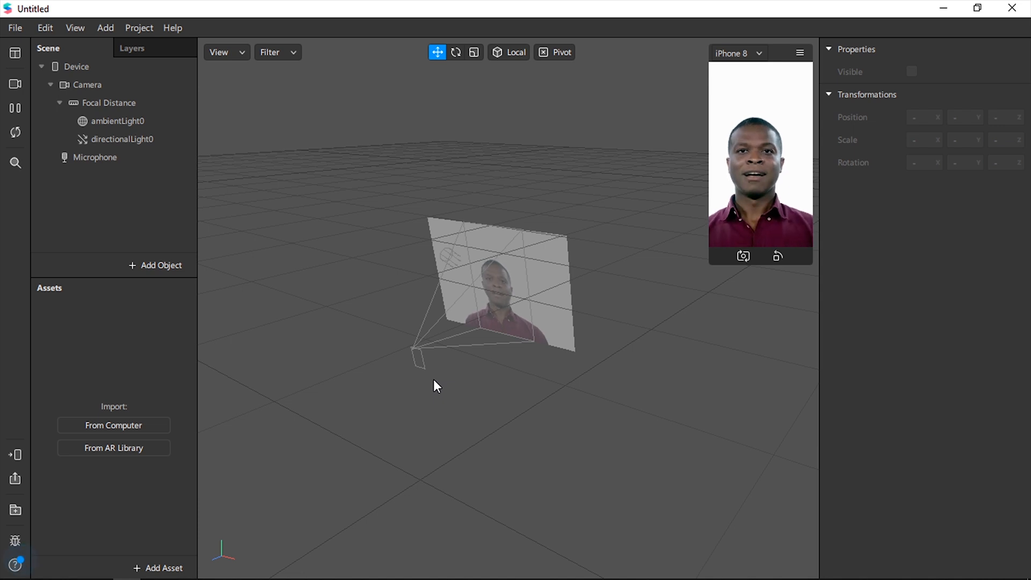
mouse_move(170, 435)
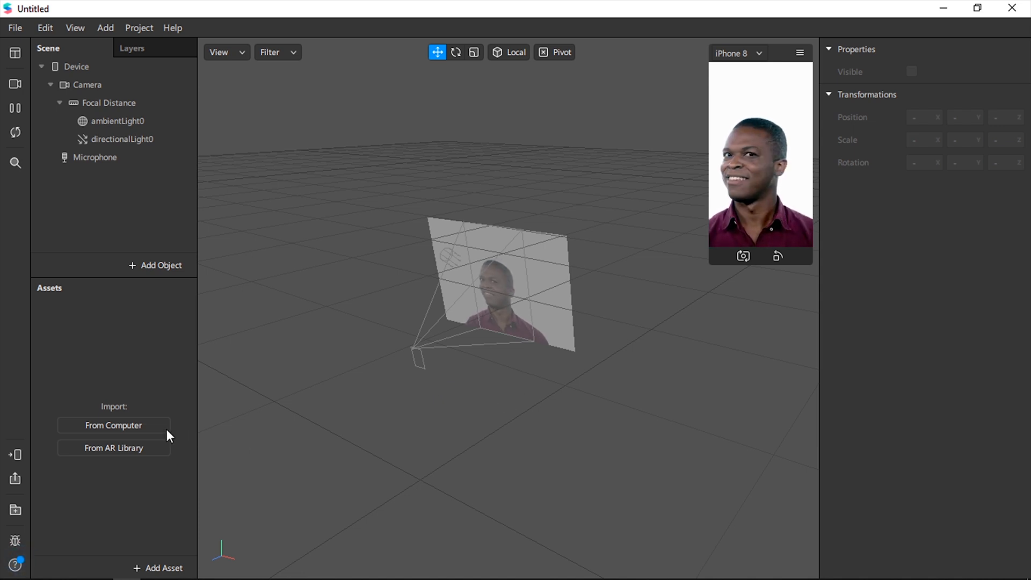
click(114, 425)
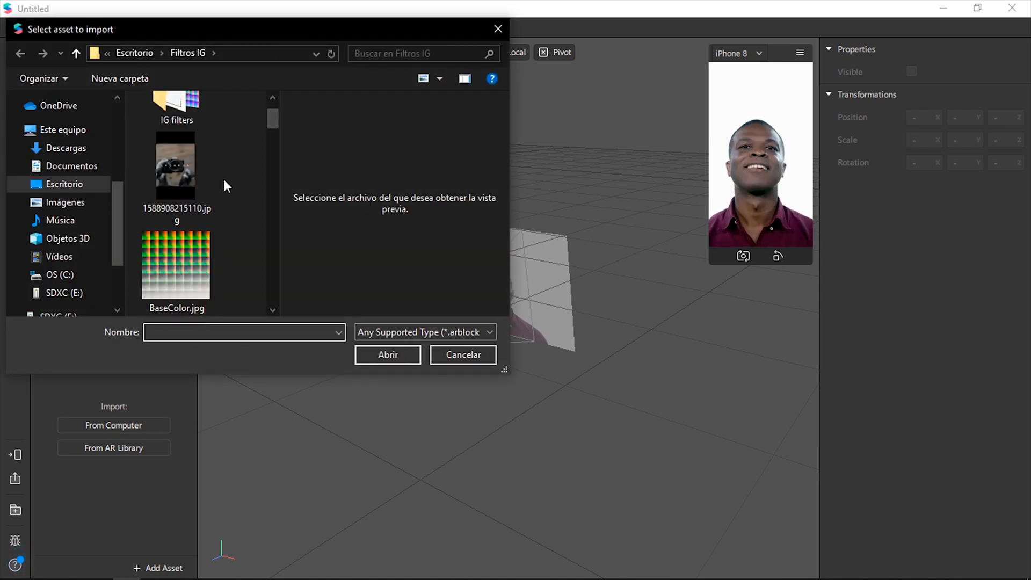
scroll(down, 3)
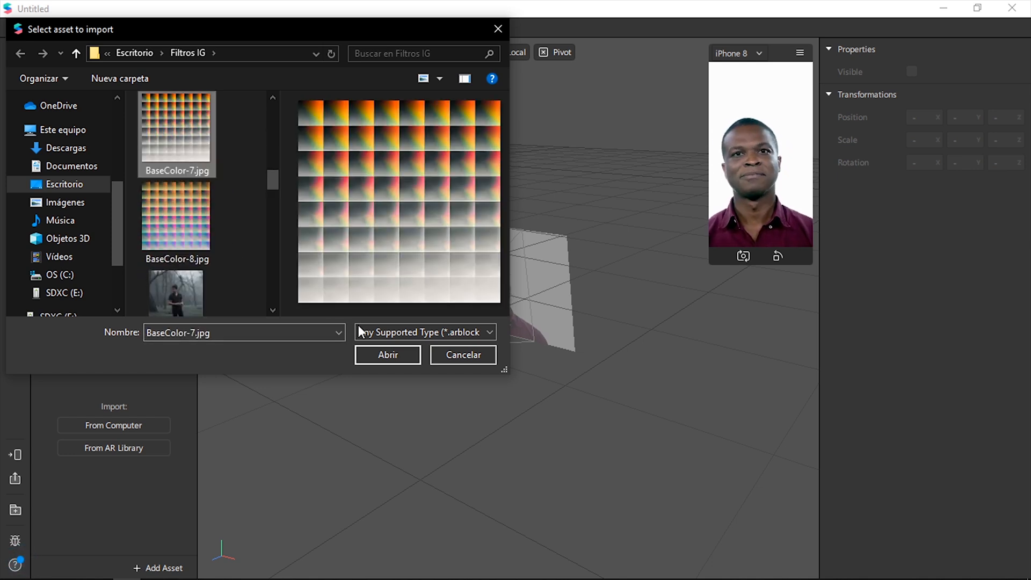
click(387, 354)
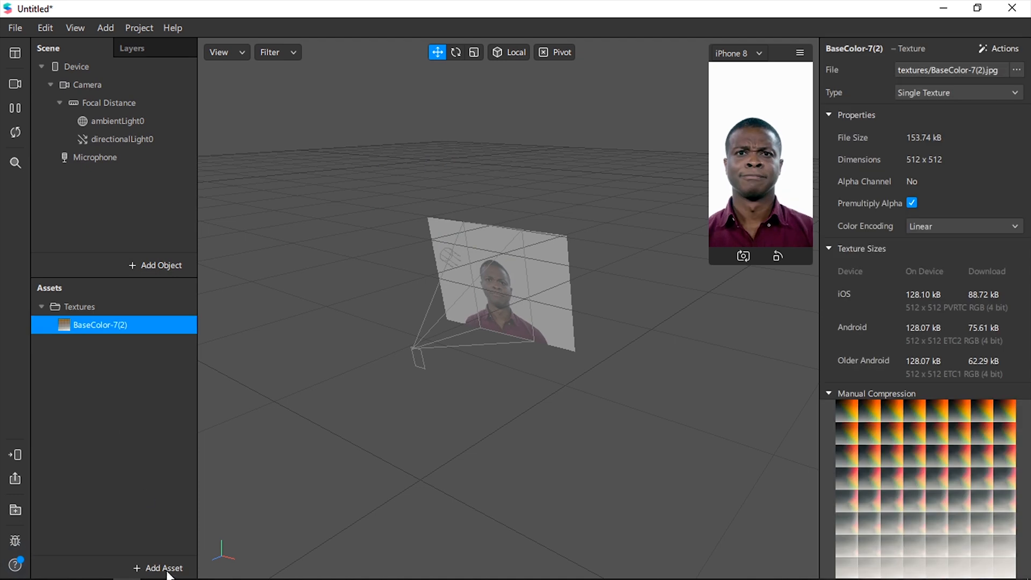
click(161, 568)
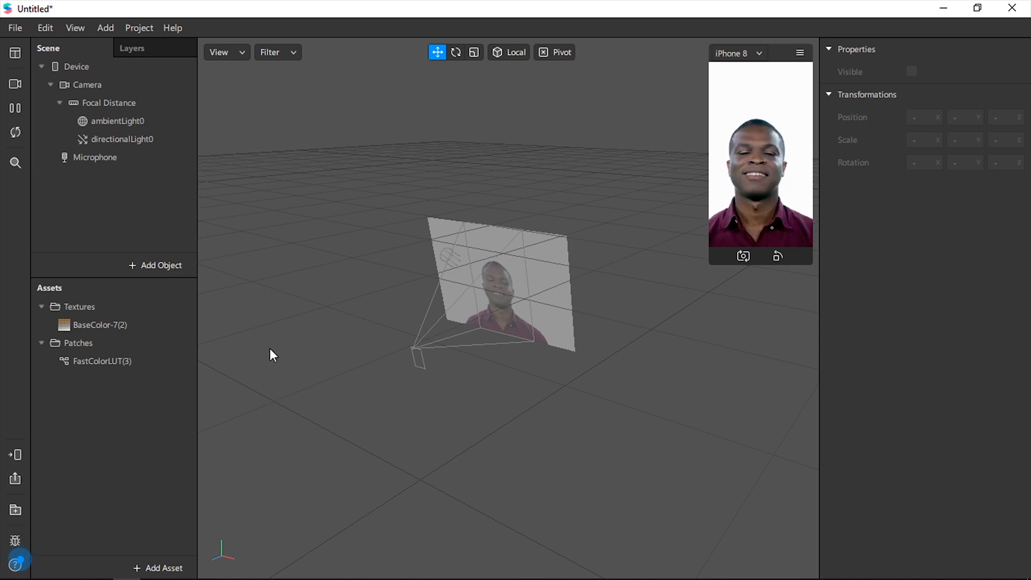
Show the Patch Editor from the View menu and select the Focal Distance object.
click(75, 28)
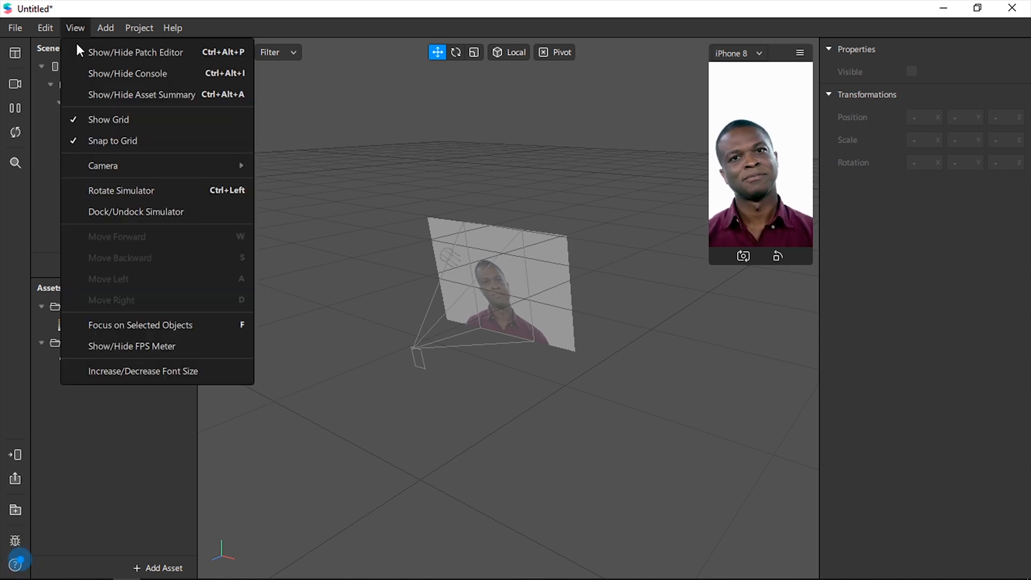
click(131, 51)
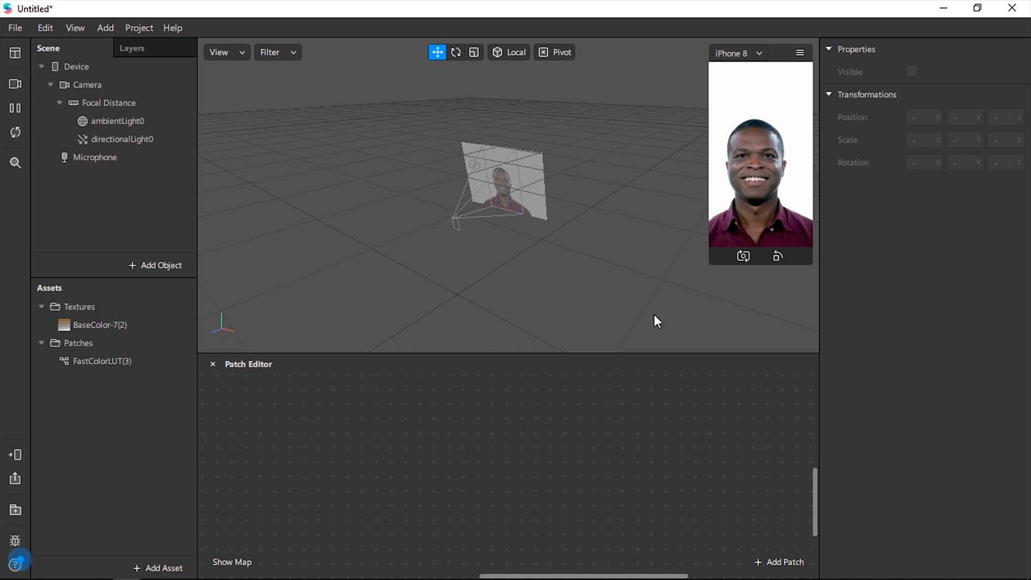
click(107, 103)
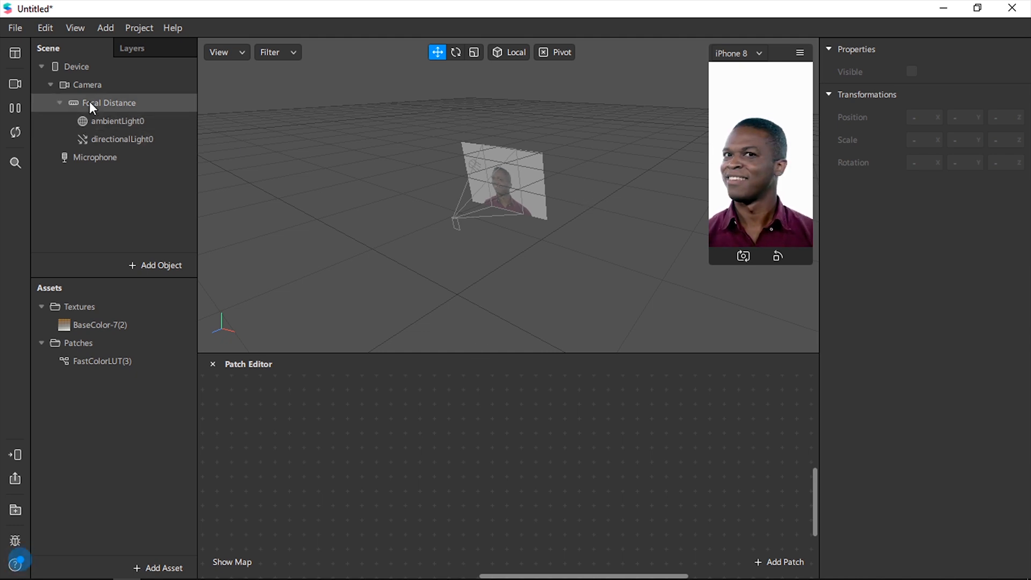
Add a face mesh under Focal Distance with a new material named Retouching.
right_click(108, 103)
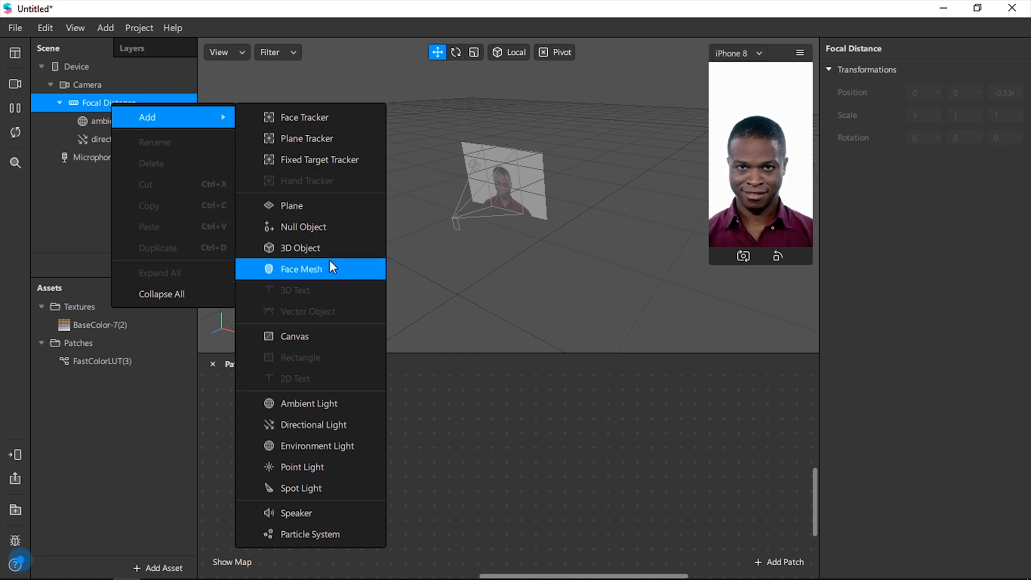
click(300, 269)
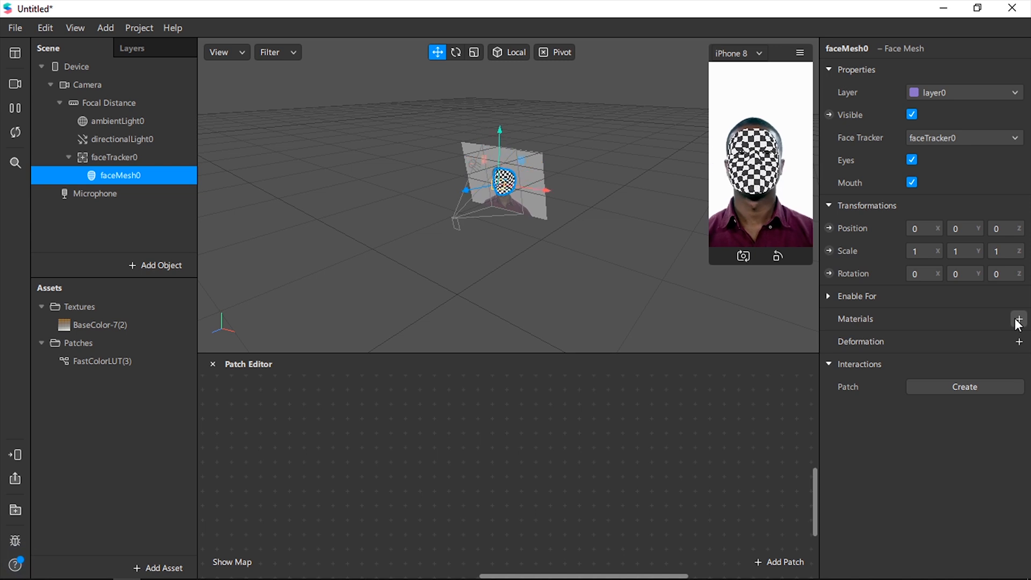
click(1019, 319)
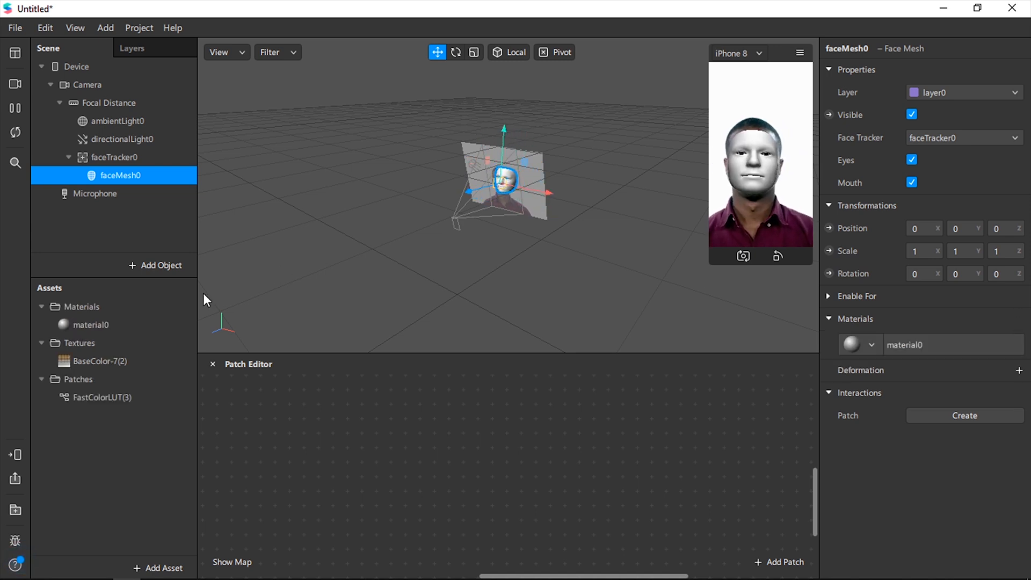
double_click(90, 325)
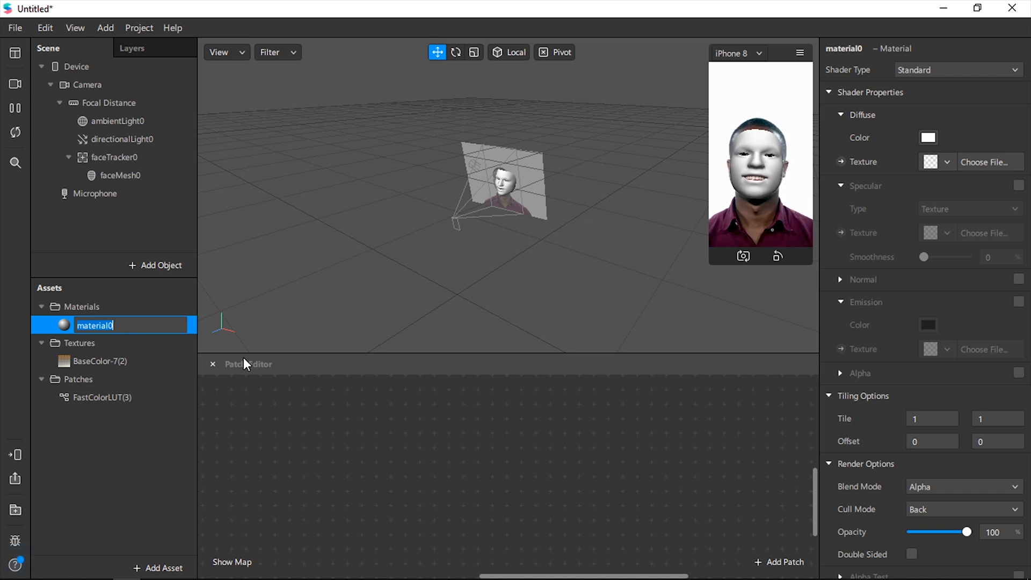
text(Retouching)
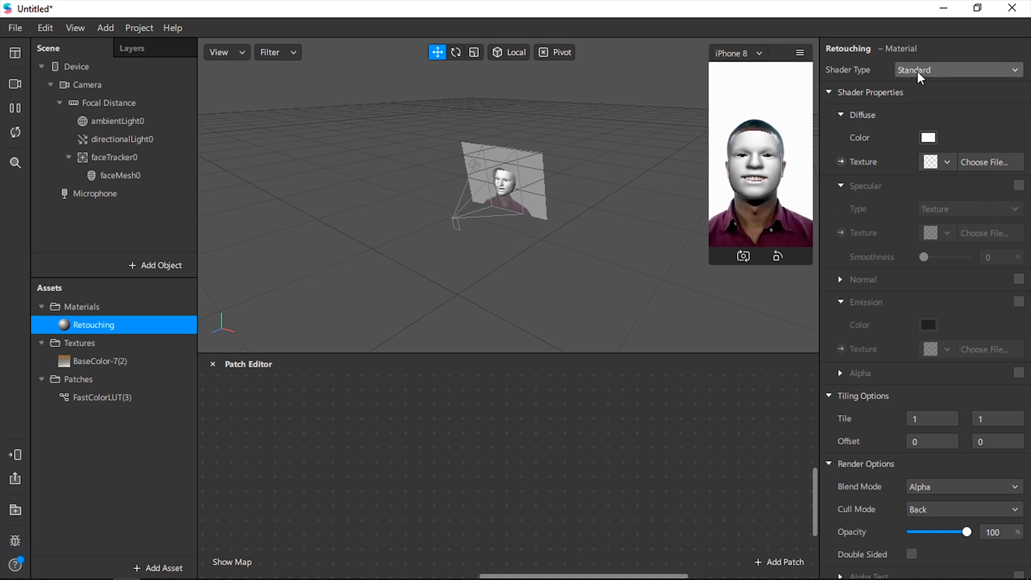
Switch the Retouching material to the retouching shader with skin smoothing at 15 percent.
click(958, 70)
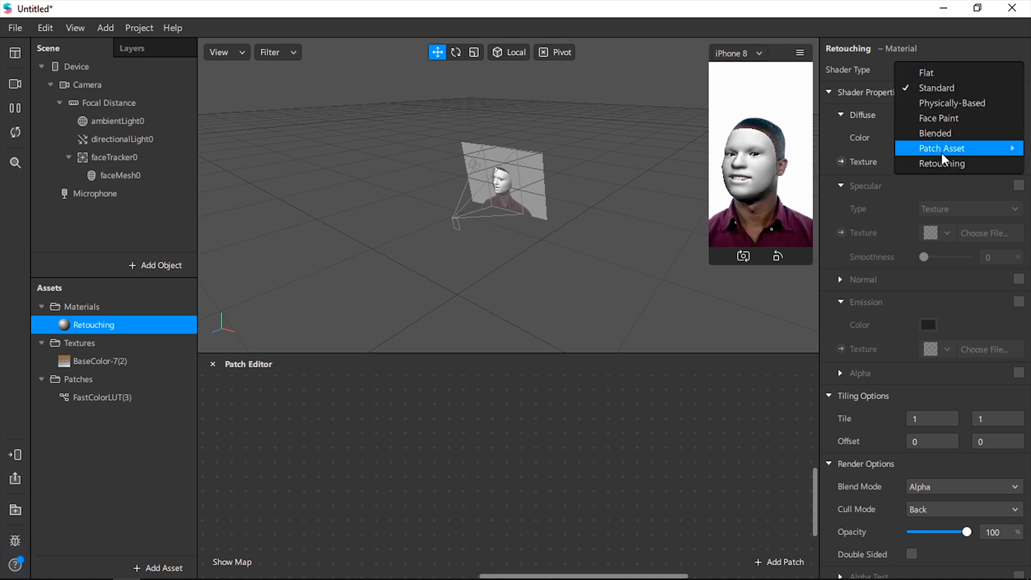
click(942, 163)
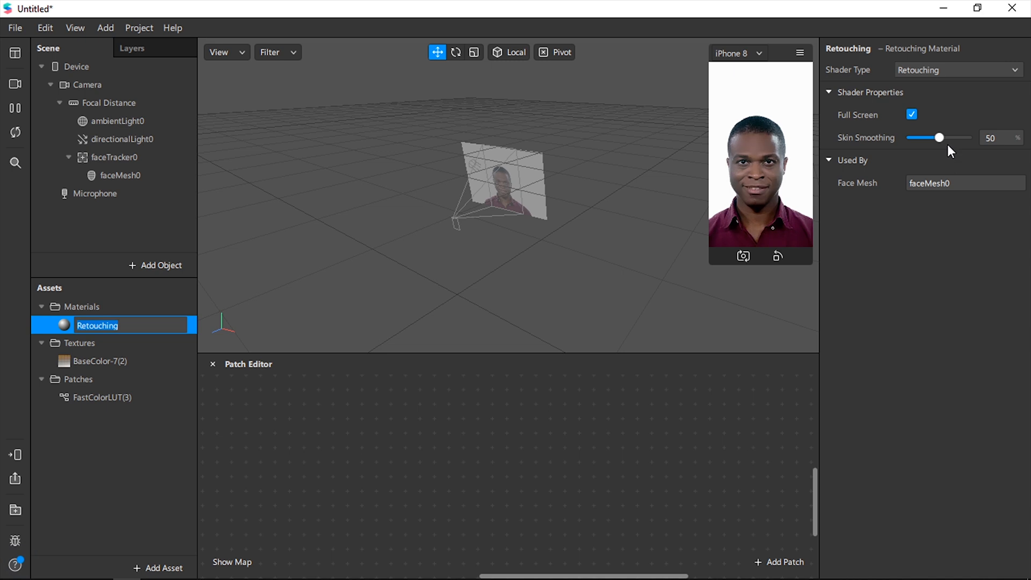
drag(939, 137, 913, 137)
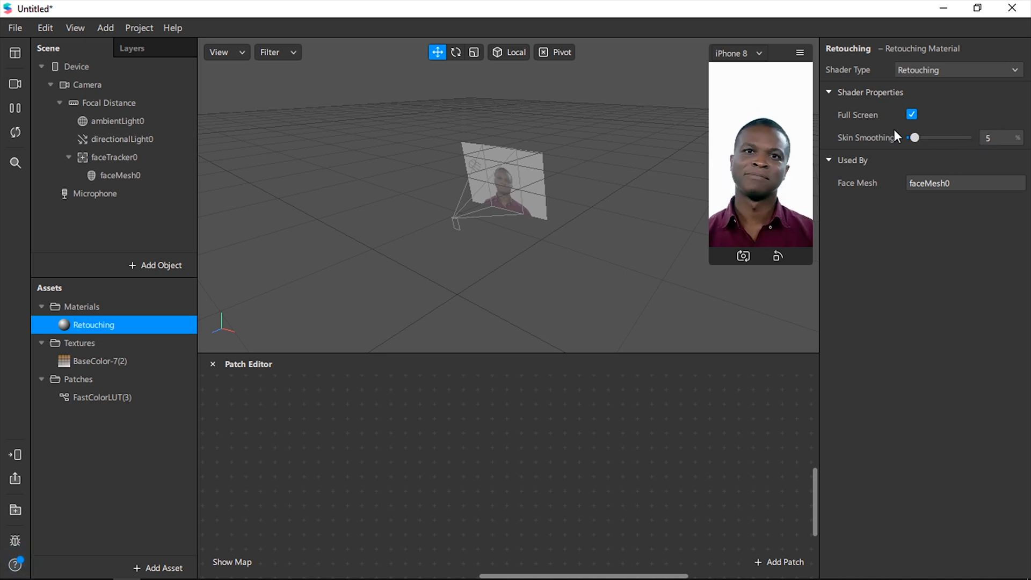
drag(913, 138, 926, 137)
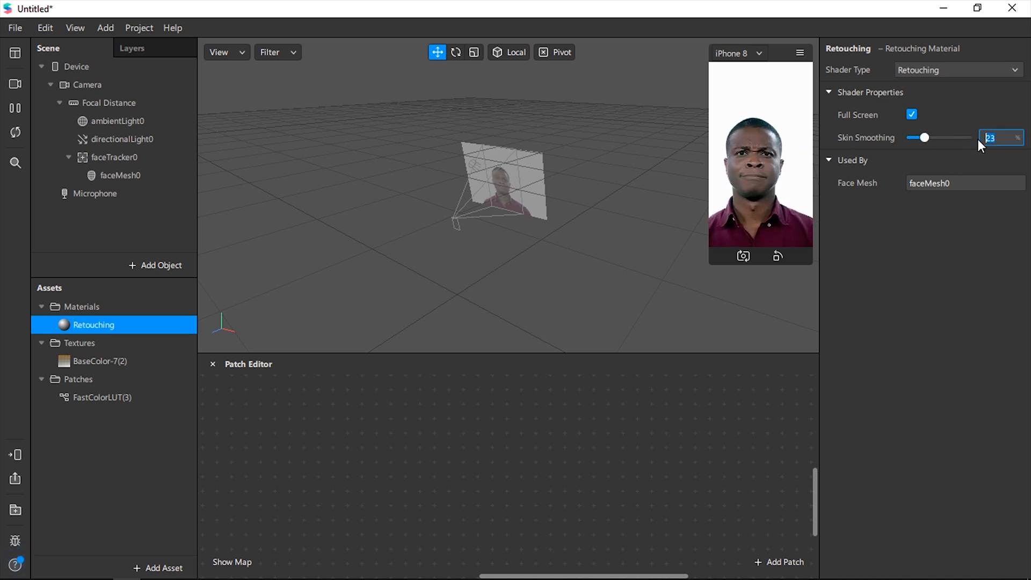
drag(926, 137, 919, 138)
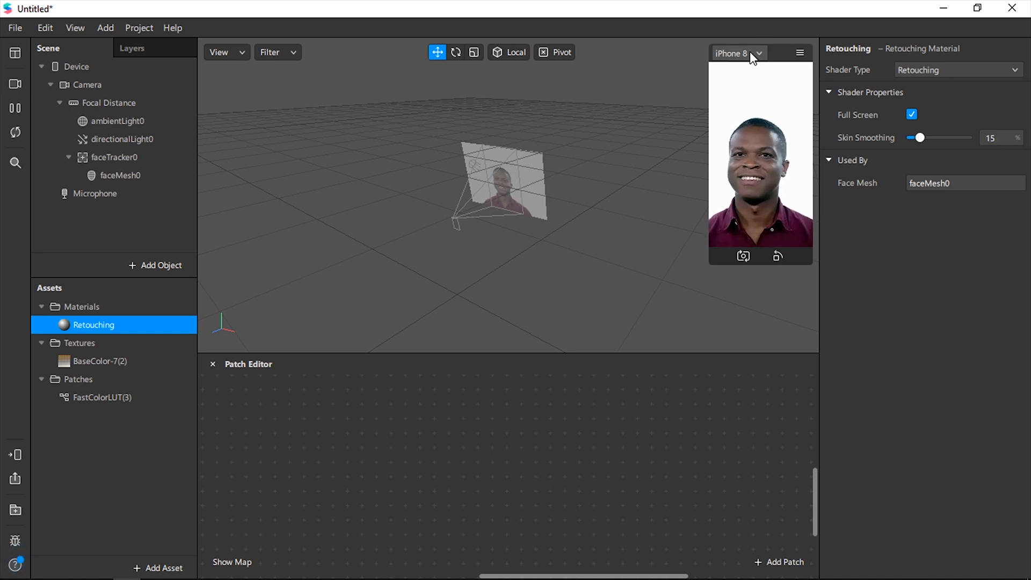
click(107, 103)
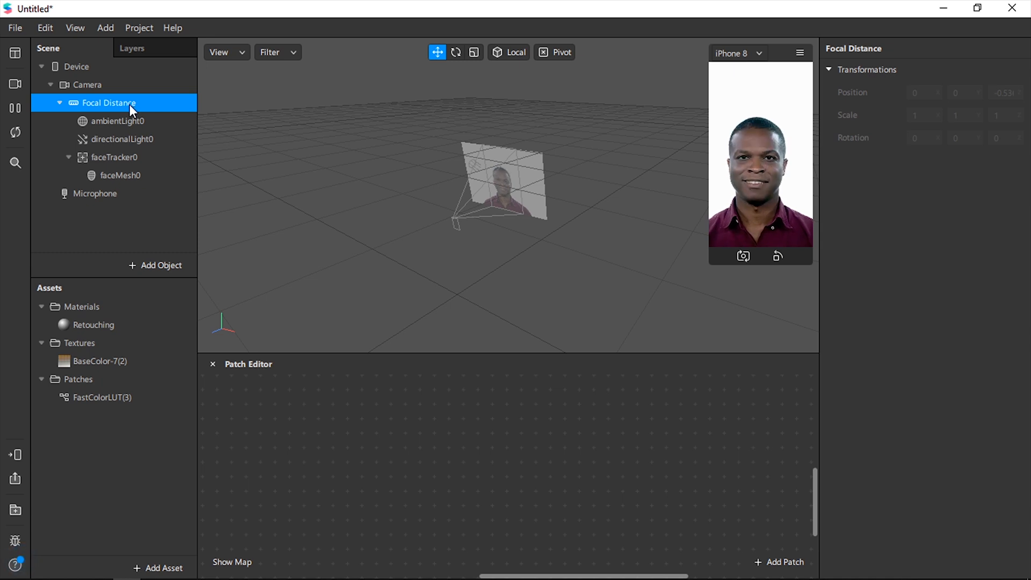
Add a canvas under Focal Distance holding a rectangle sized to fill the screen.
right_click(132, 107)
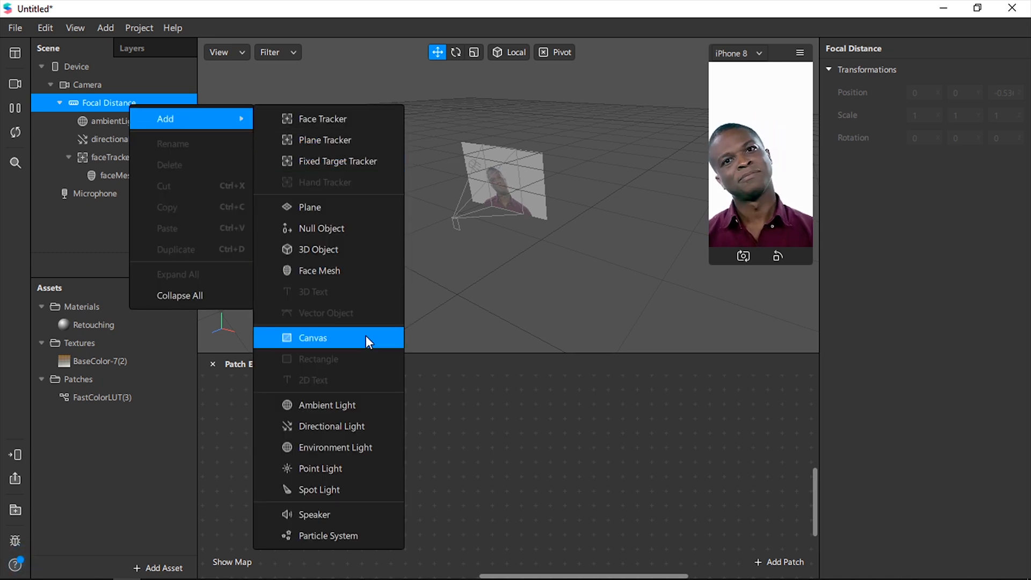
click(313, 338)
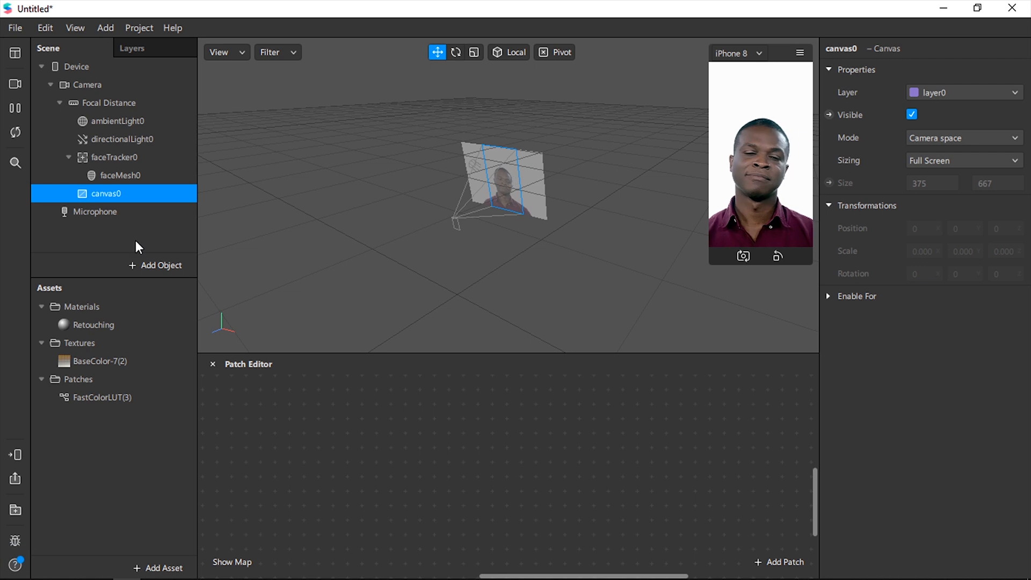
right_click(106, 194)
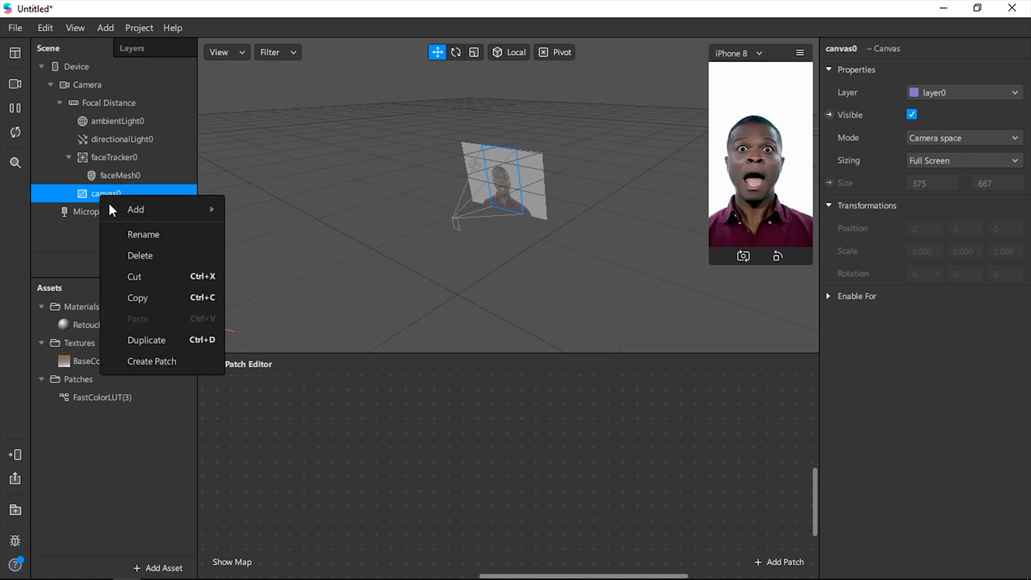
mouse_move(181, 217)
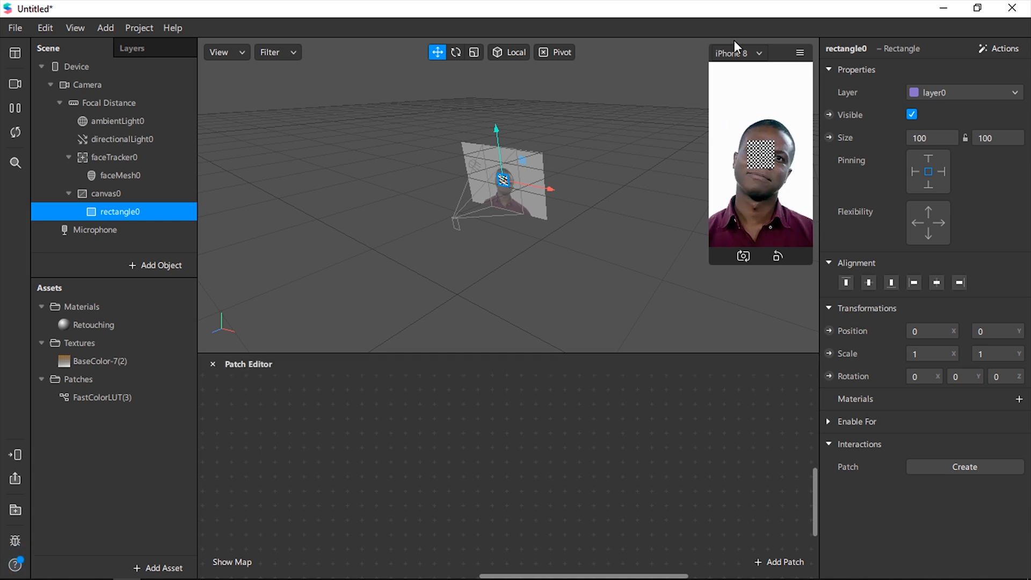
click(931, 138)
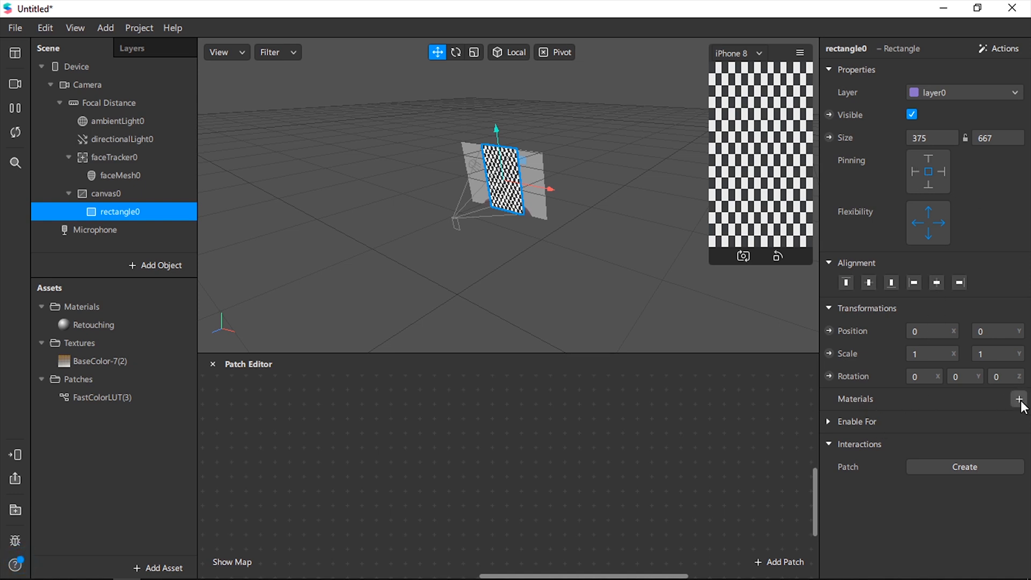
Create a new material for the rectangle and rename it Color Grading.
click(1018, 398)
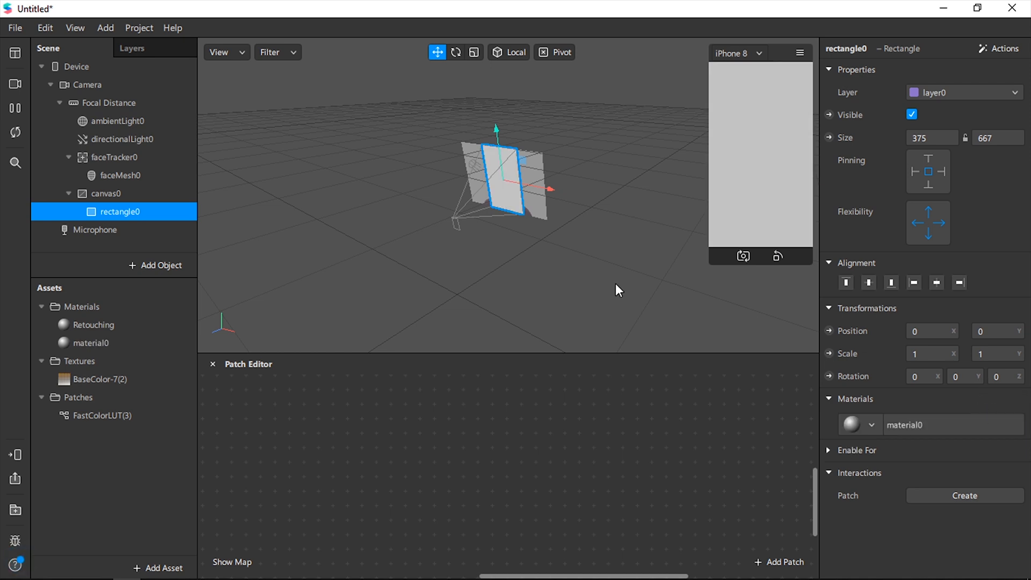
double_click(91, 342)
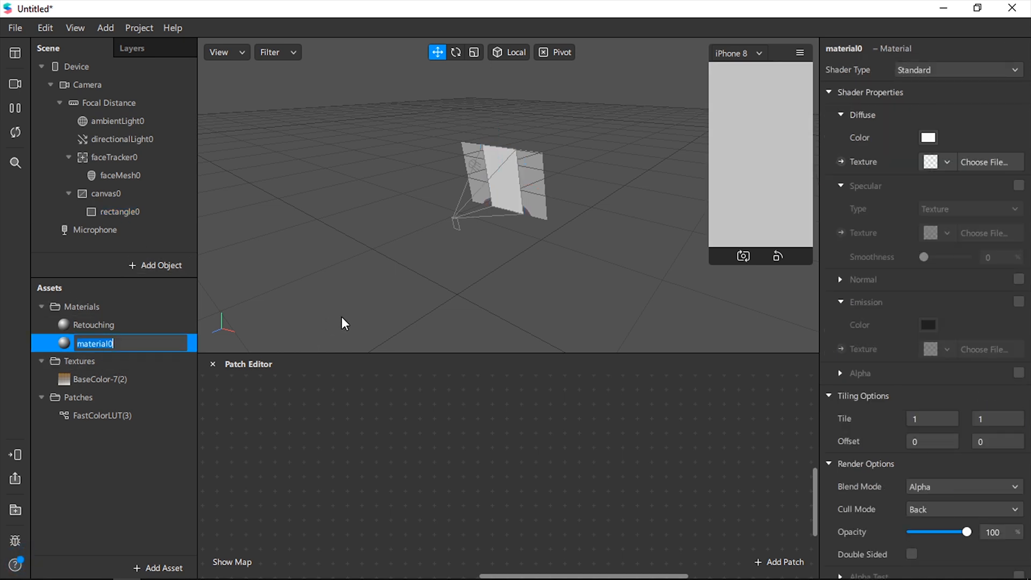
text(Color Grading)
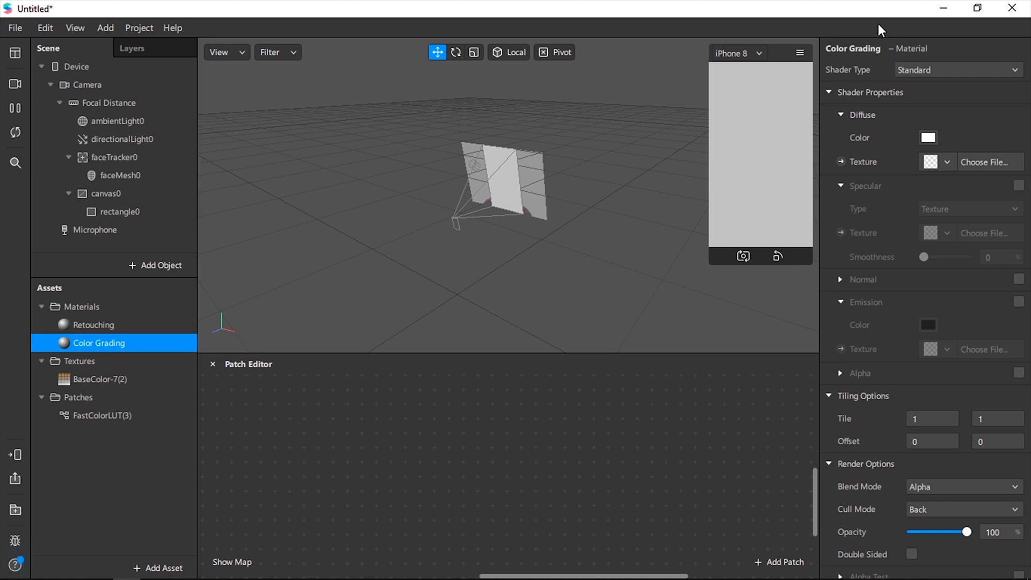
click(958, 69)
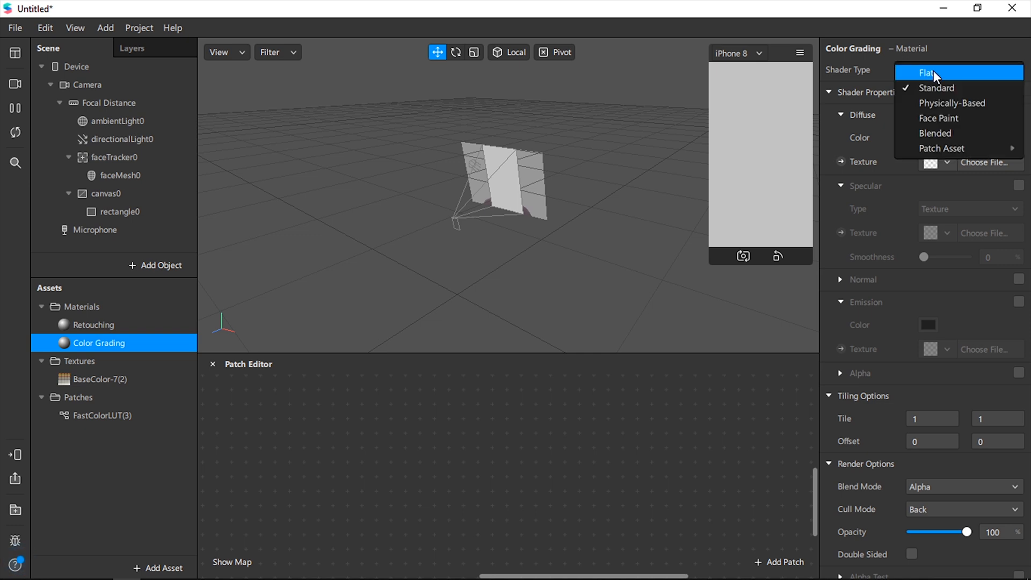
Set Color Grading to the Flat shader and expose its diffuse texture as a patch.
click(925, 73)
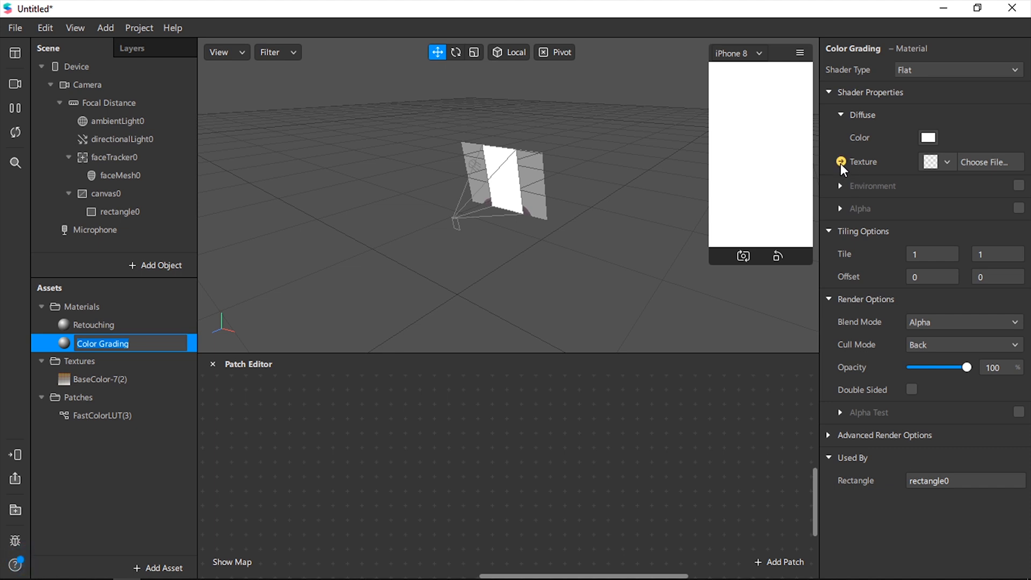
click(840, 161)
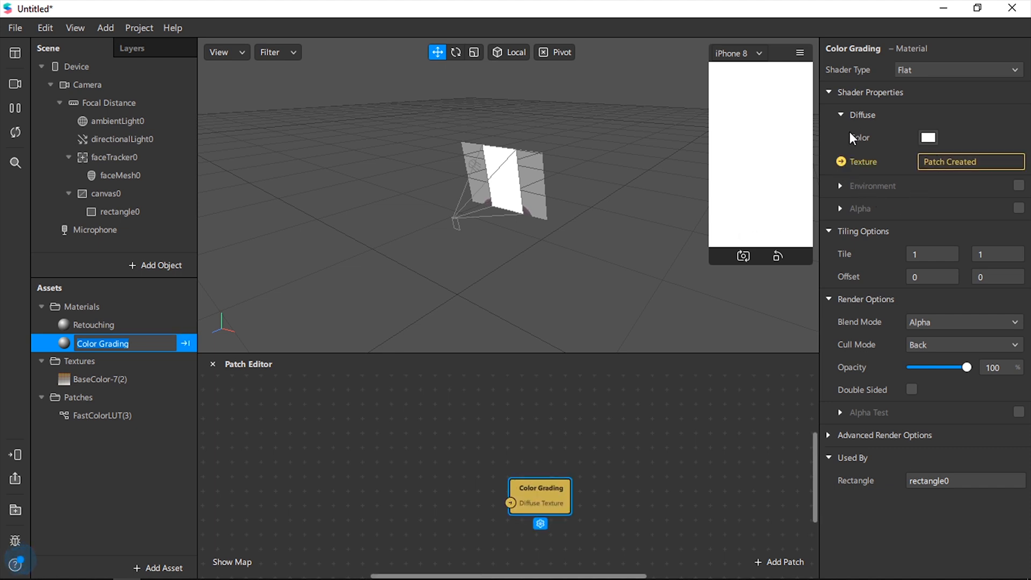
mouse_move(912, 126)
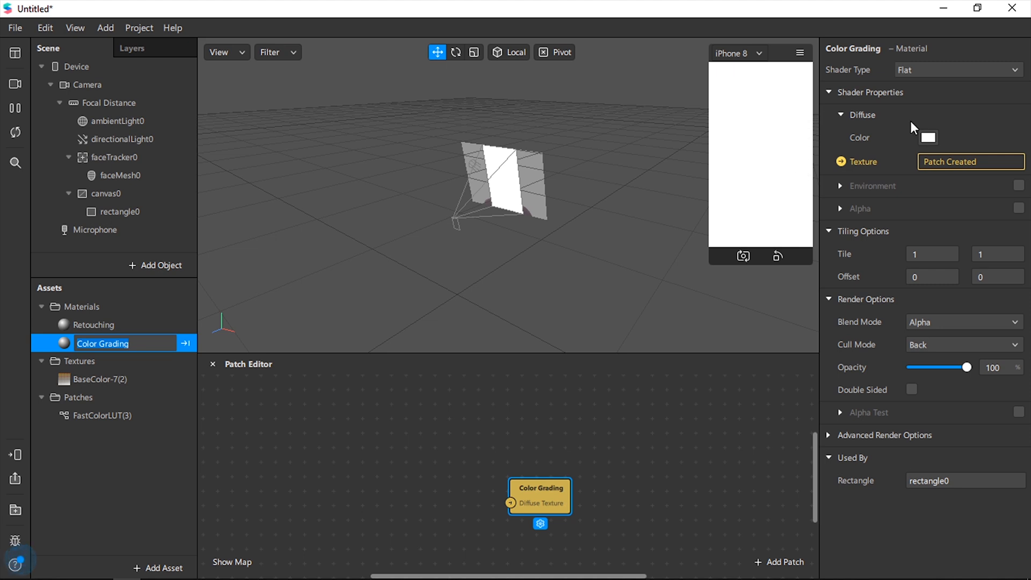
drag(539, 496, 653, 478)
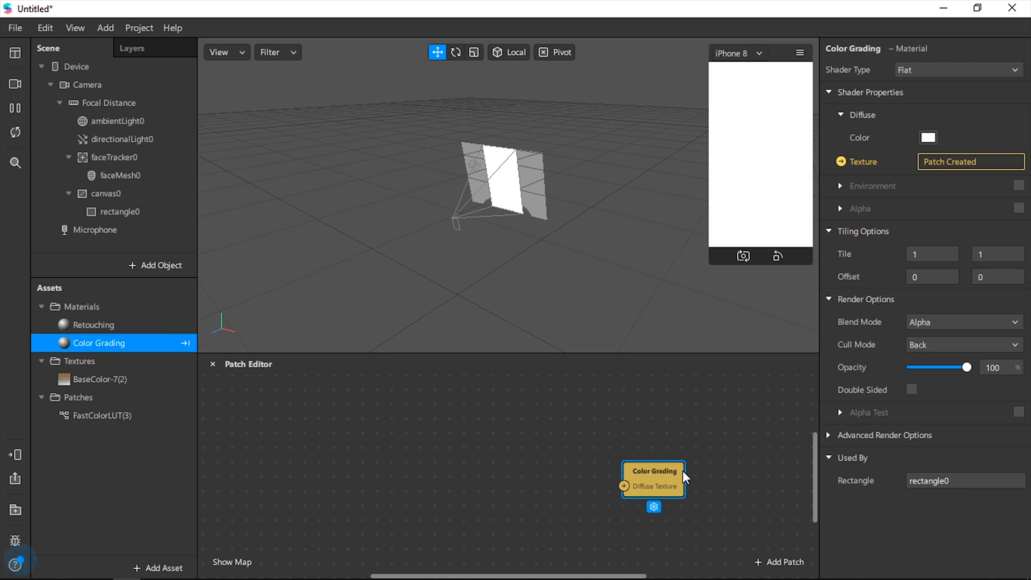
drag(653, 478, 666, 493)
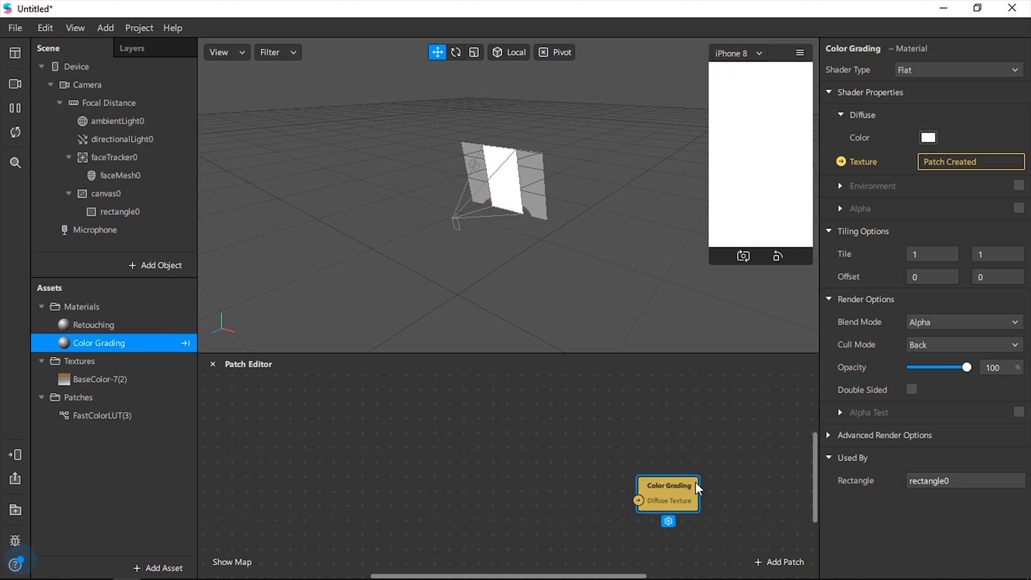
click(86, 84)
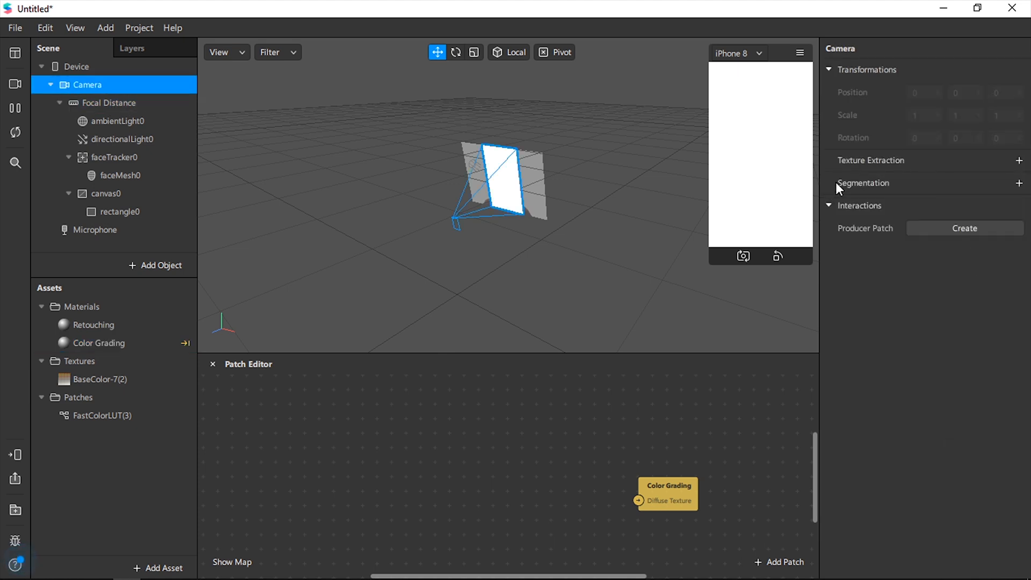
mouse_move(1019, 161)
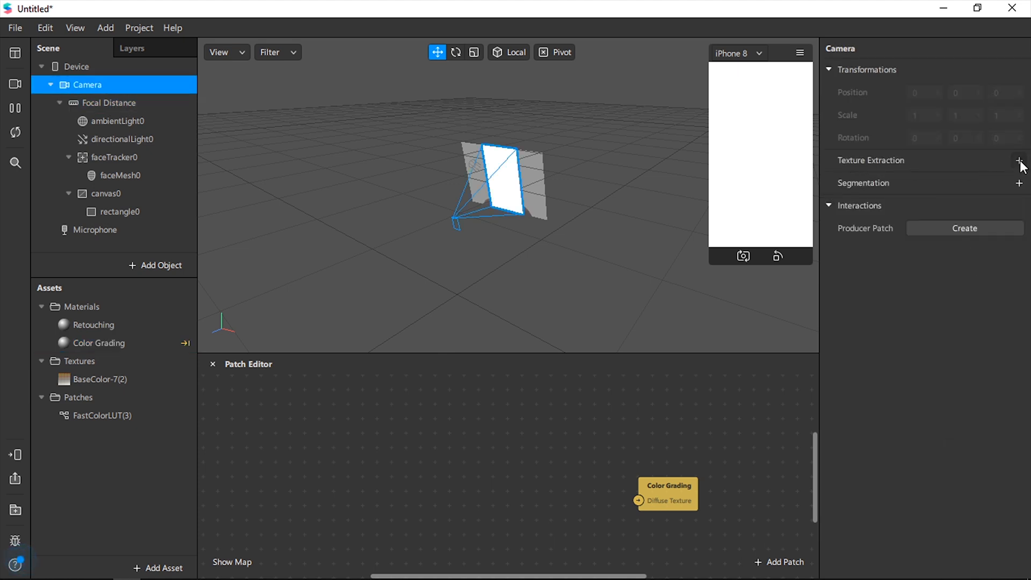
Extract the camera texture and drop cameraTexture0, BaseColor-7(2) and FastColorLUT patches into the graph.
click(1018, 160)
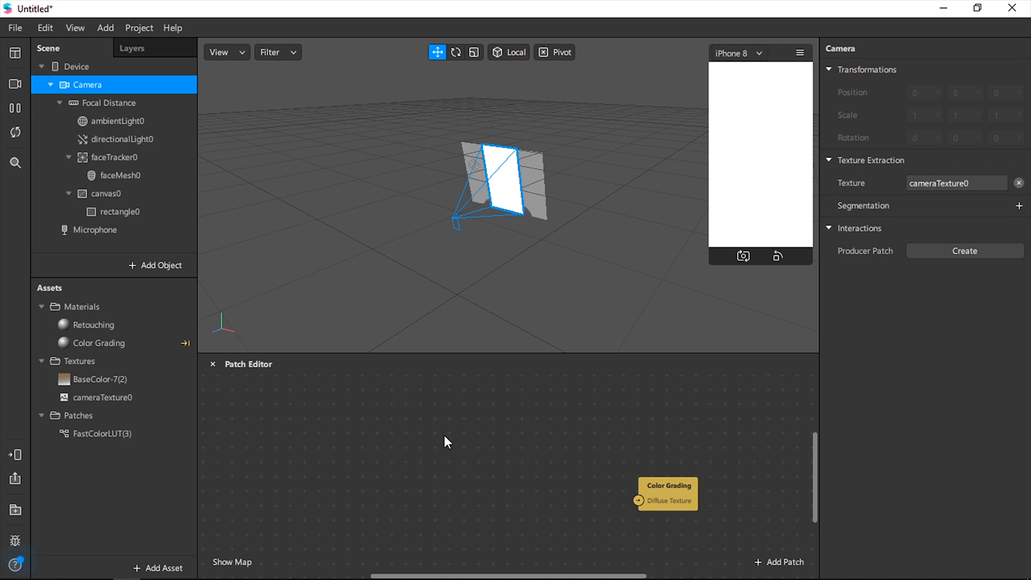
click(102, 397)
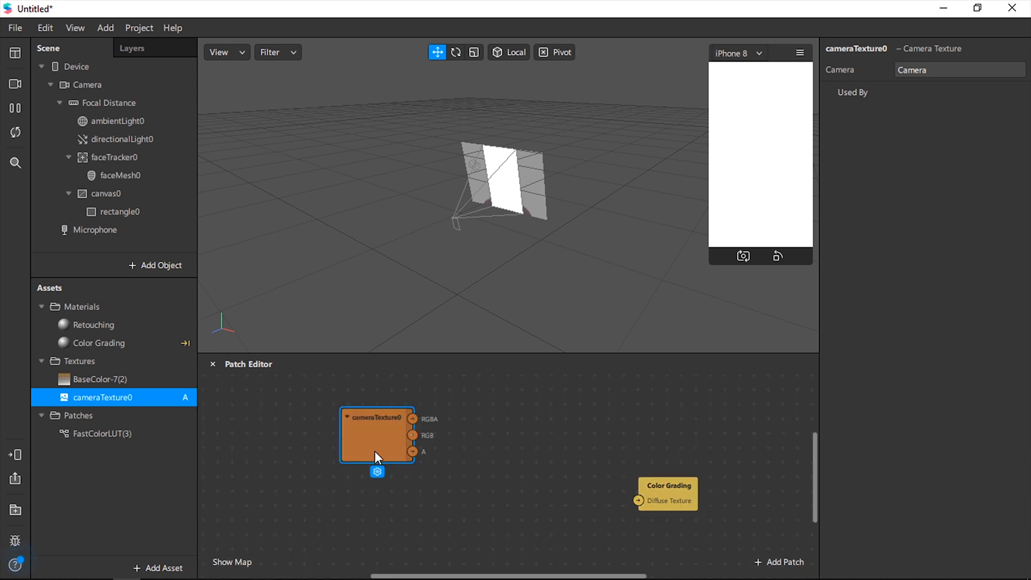
mouse_move(123, 395)
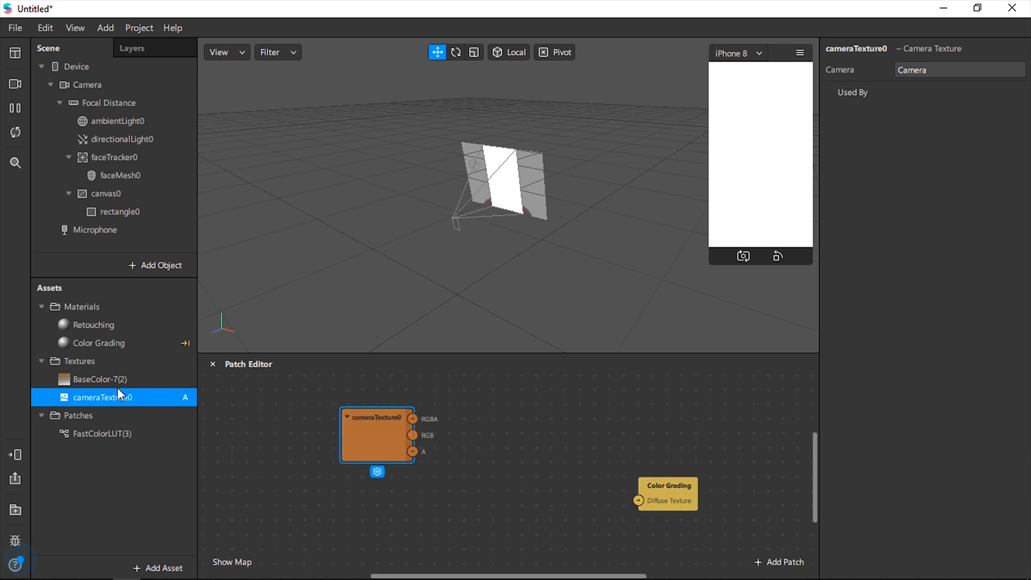
click(100, 379)
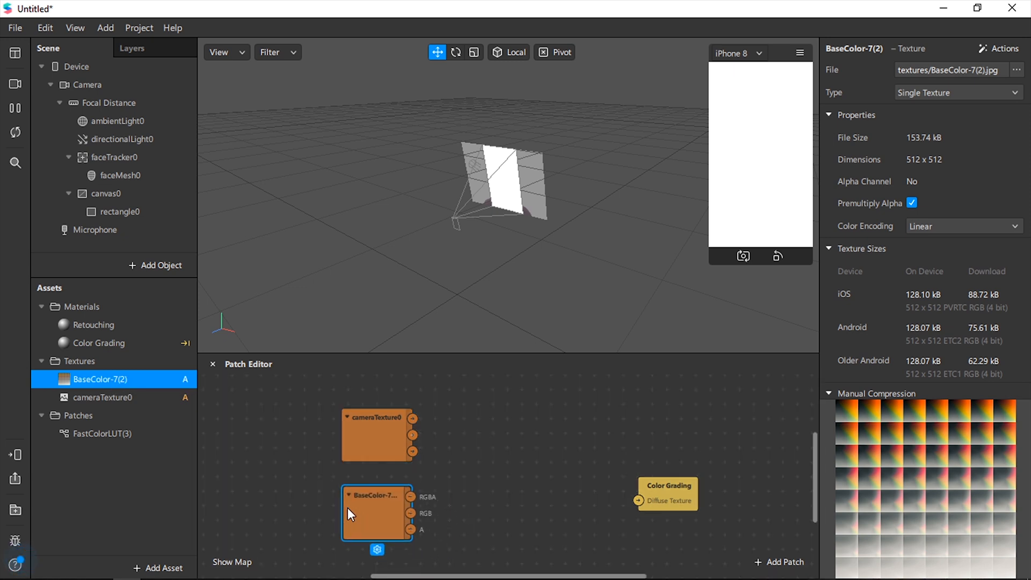
click(101, 432)
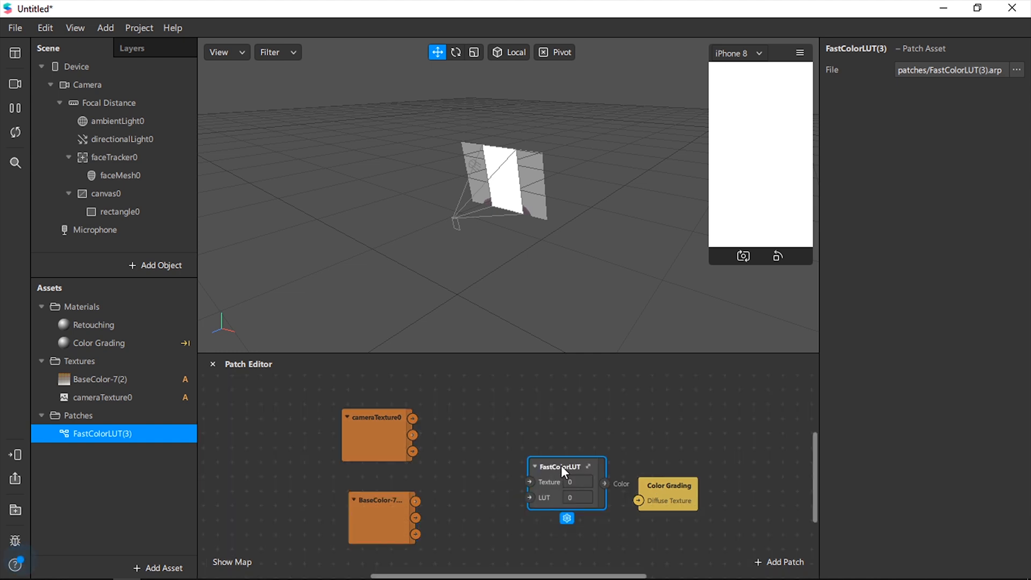
Wire BaseColor-7 and cameraTexture0 into FastColorLUT and feed its colour into Color Grading's Diffuse Texture.
drag(566, 465, 530, 441)
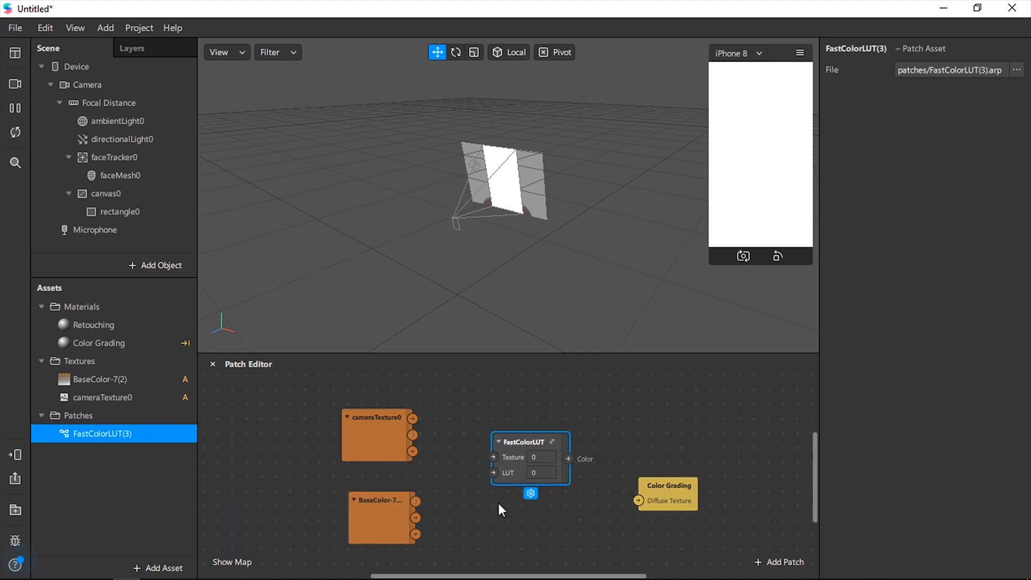
mouse_move(428, 558)
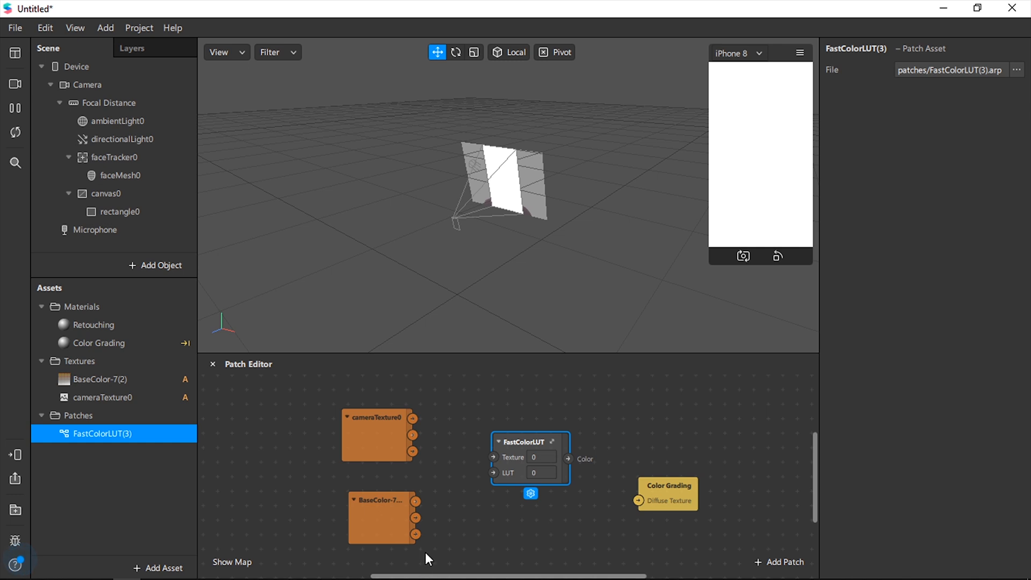
mouse_move(417, 500)
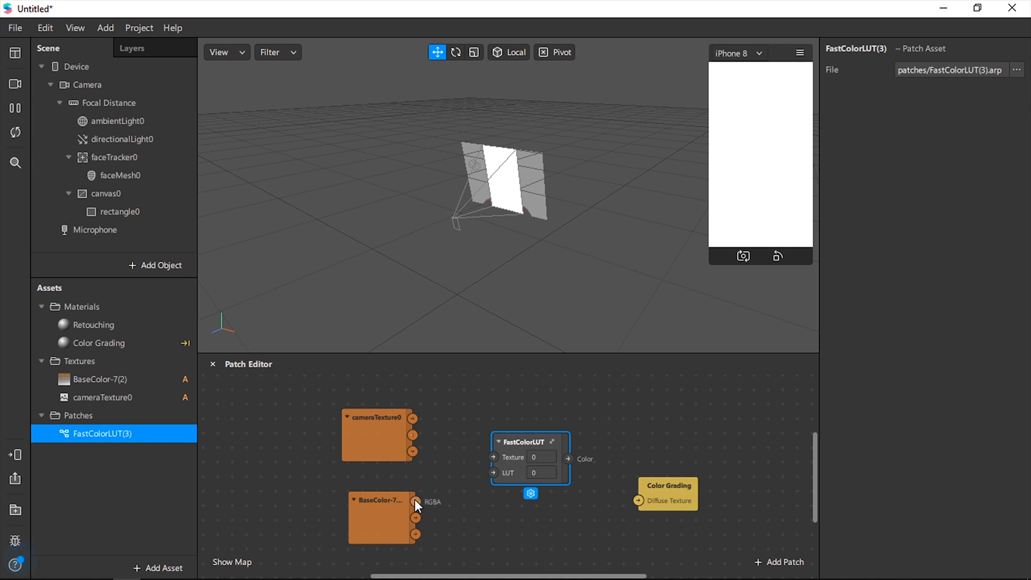
drag(416, 502, 492, 472)
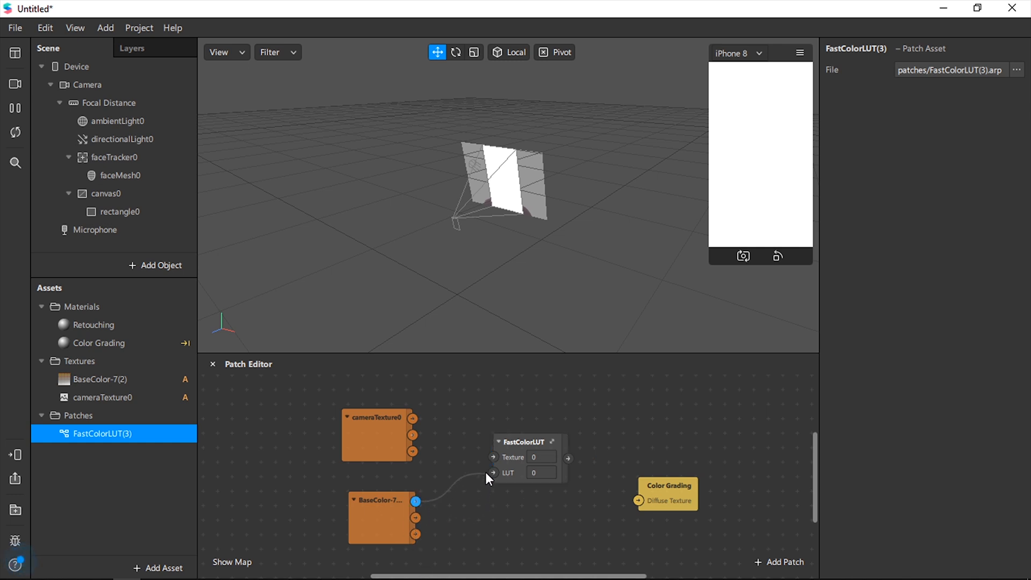
drag(415, 501, 493, 473)
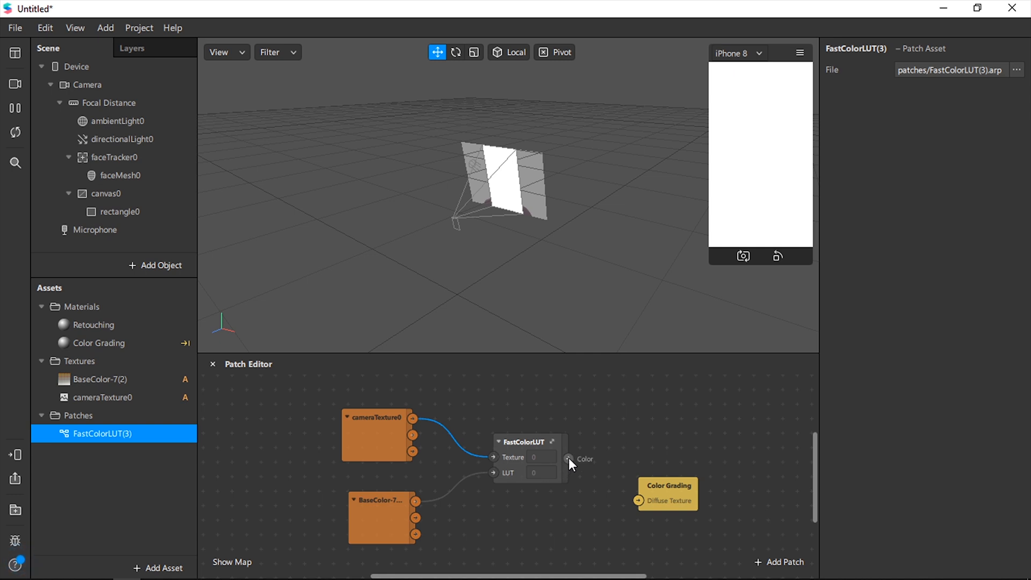
drag(569, 459, 638, 499)
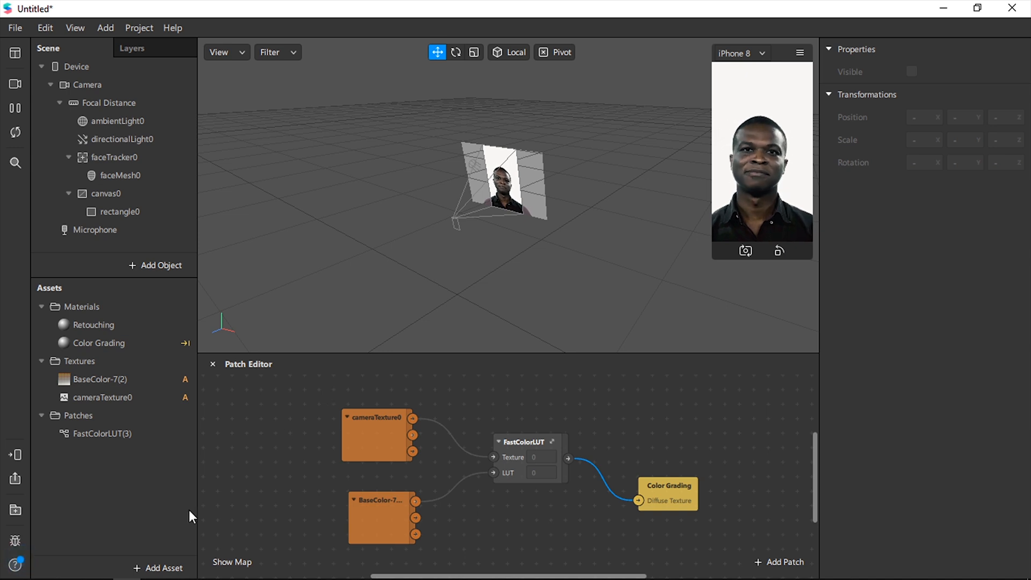
click(159, 567)
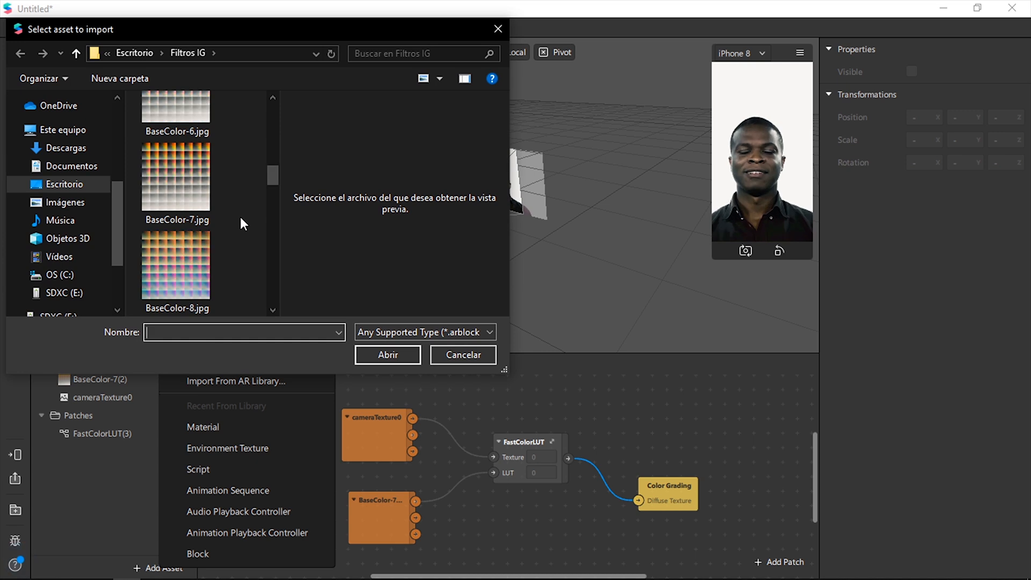
Import grid 2.png as a texture and add a second rectangle under canvas0.
click(463, 354)
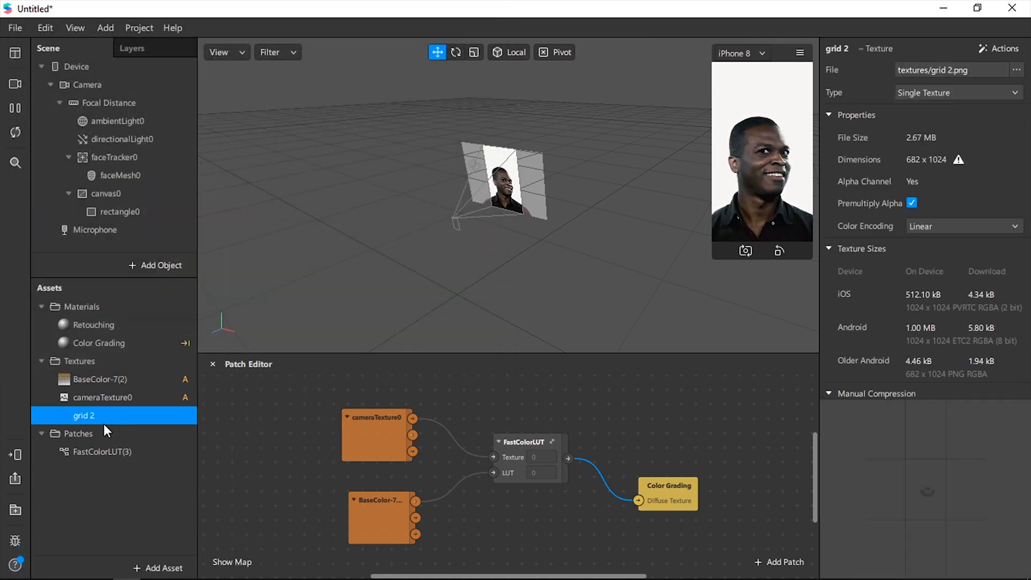
click(105, 193)
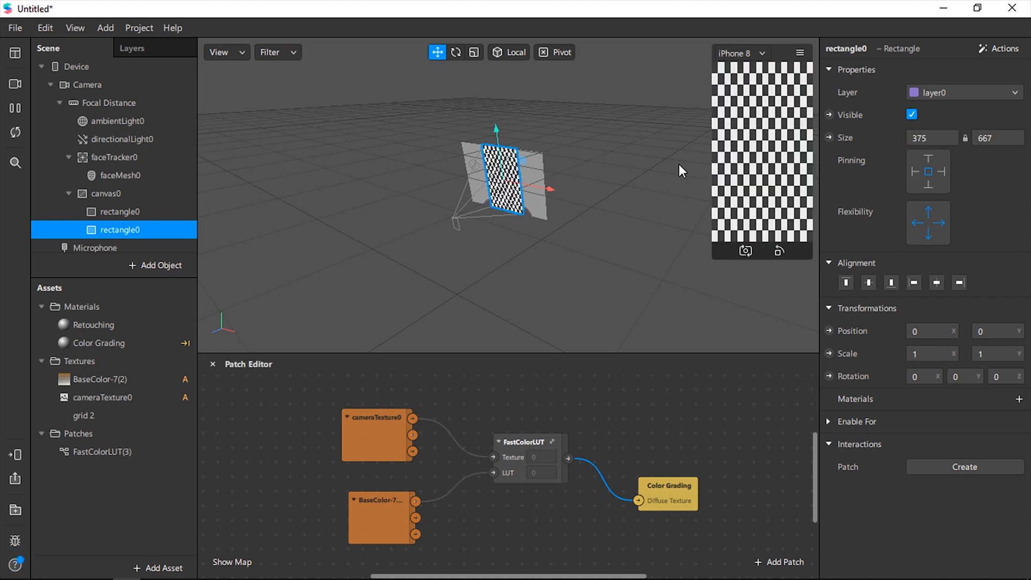
mouse_move(1011, 417)
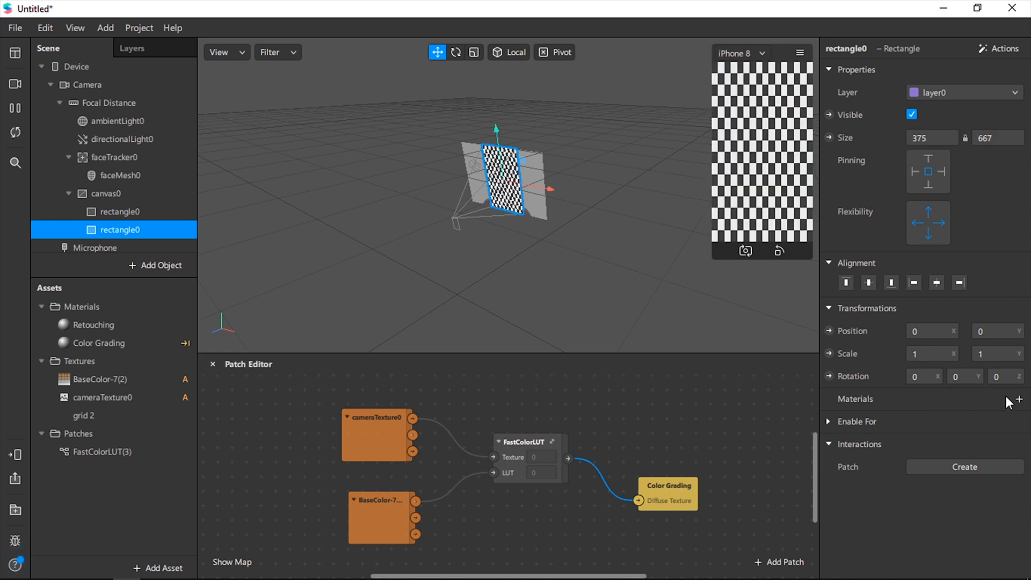
Give rectangle0 a new material 'grid' with Flat shader and grid 2 as diffuse texture.
click(1021, 400)
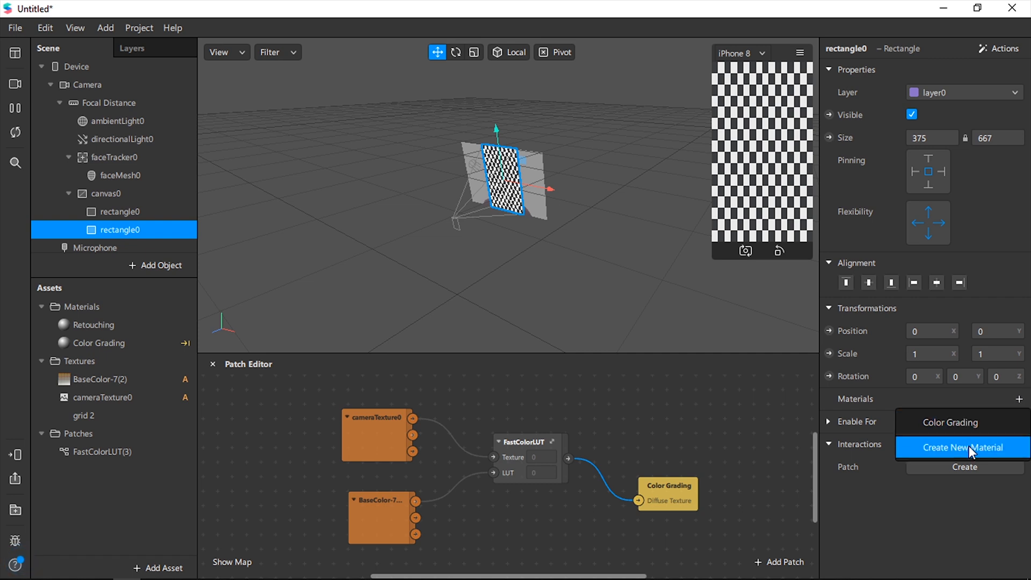
click(961, 447)
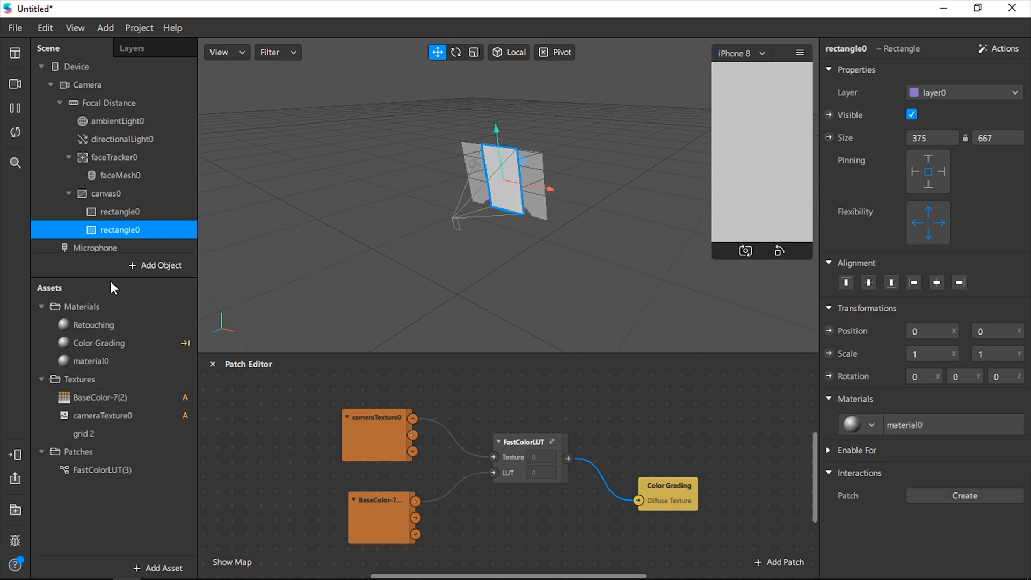
double_click(90, 361)
text(grid)
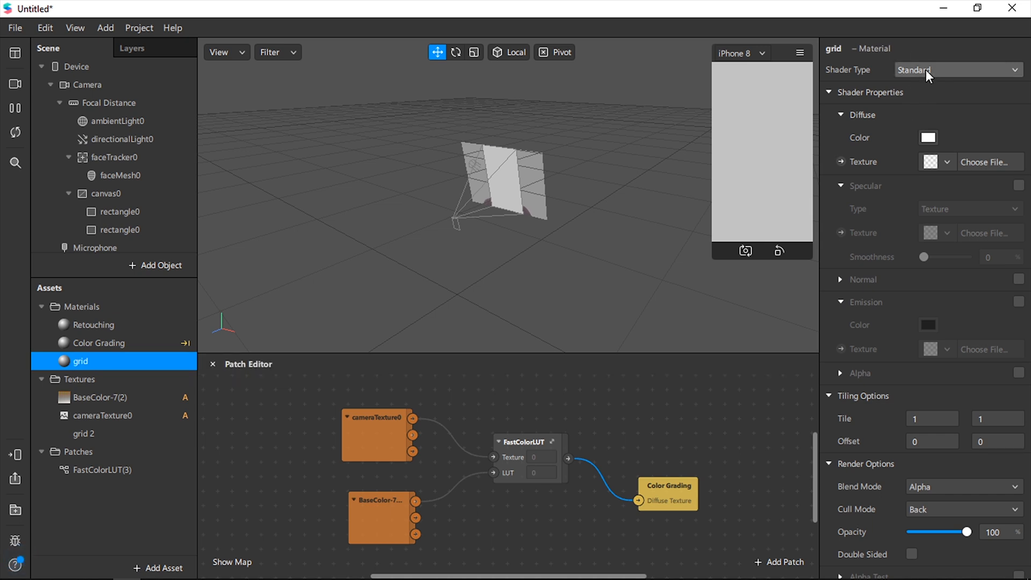
click(957, 70)
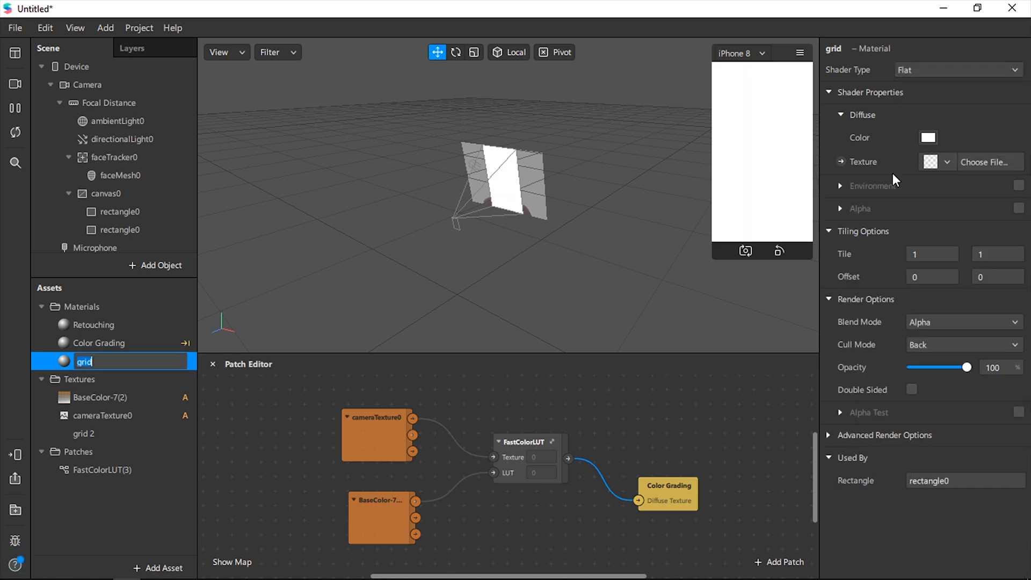
click(948, 162)
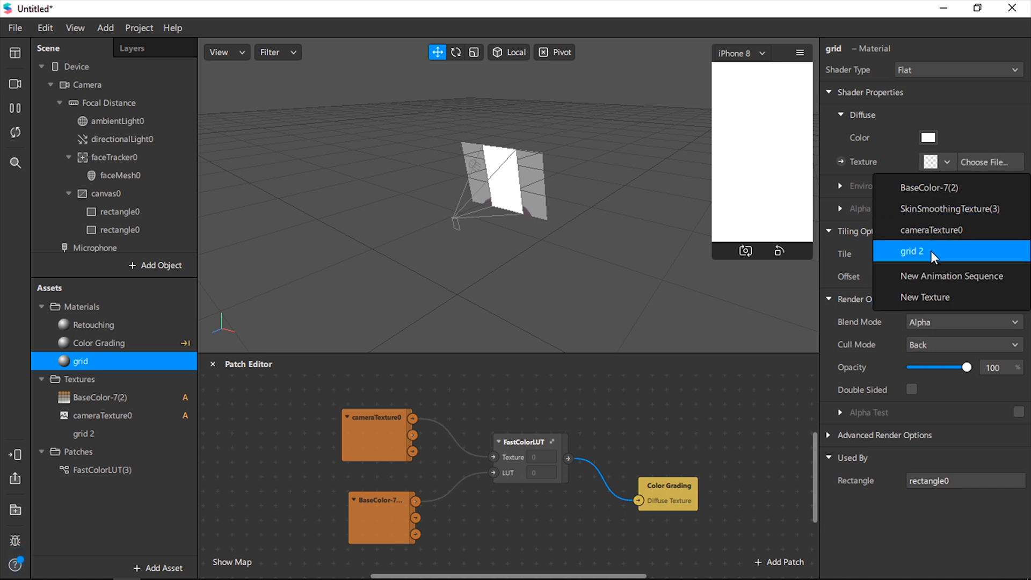
click(911, 251)
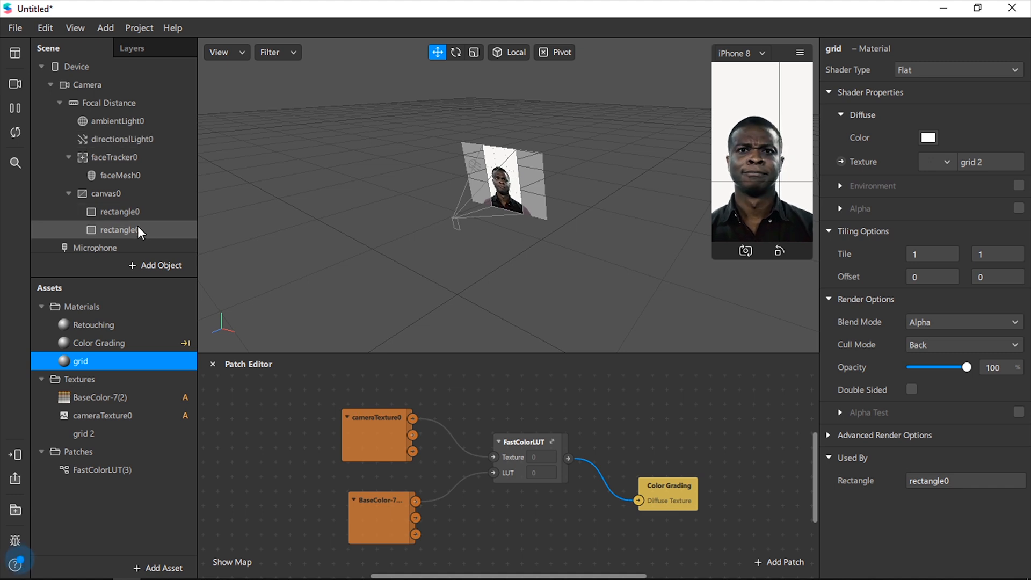
Select the grid rectangle and enter 0.25 for its property value.
click(120, 230)
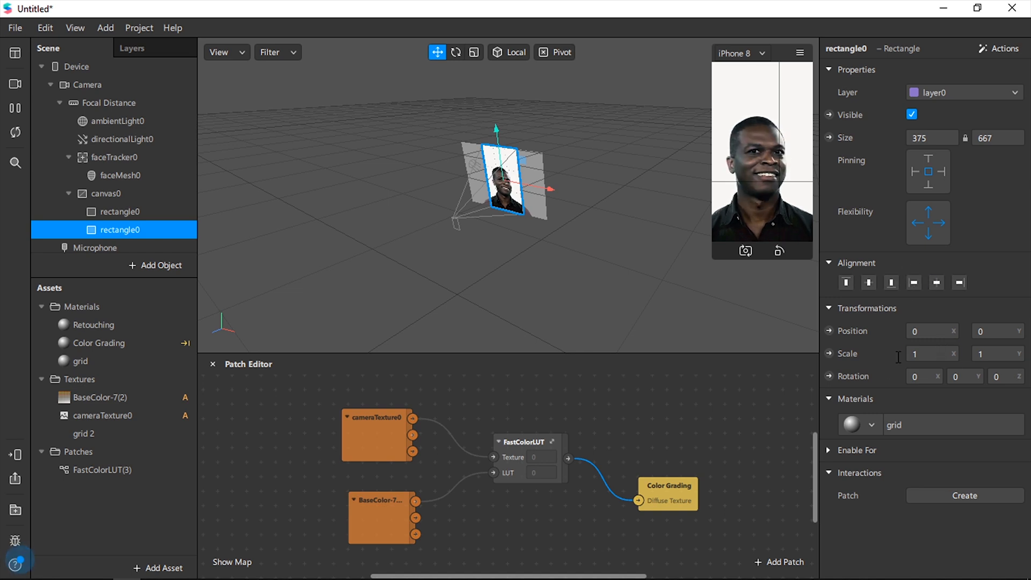
text(0.25)
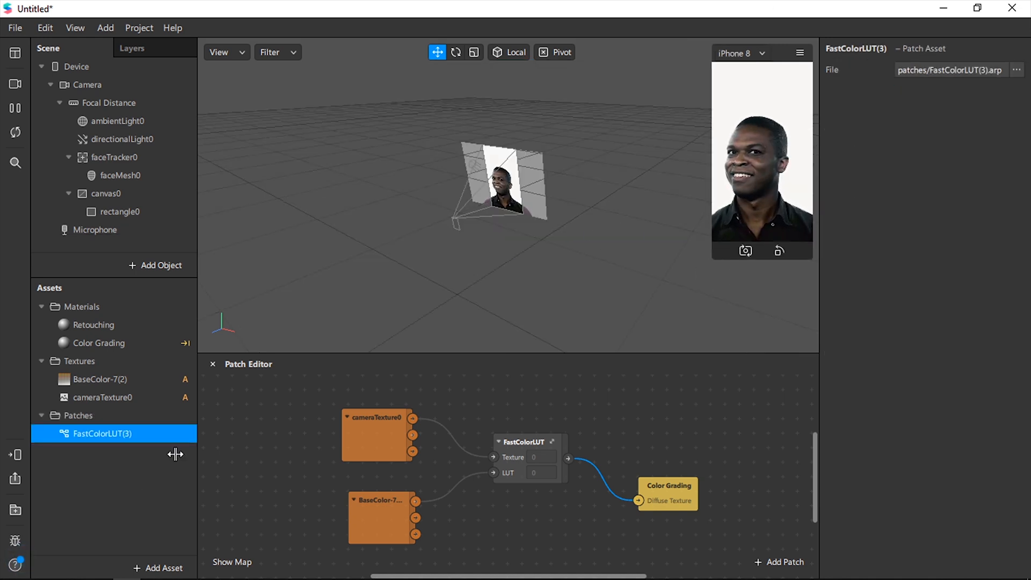
Upload the effect to Spark AR Hub as a new effect, reaching the sign-in page.
click(15, 479)
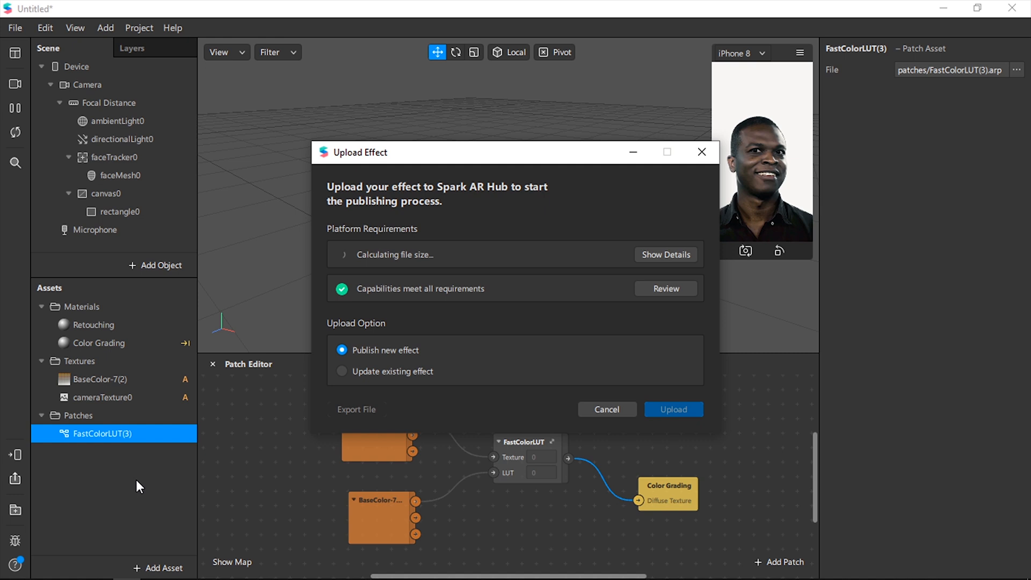
click(673, 409)
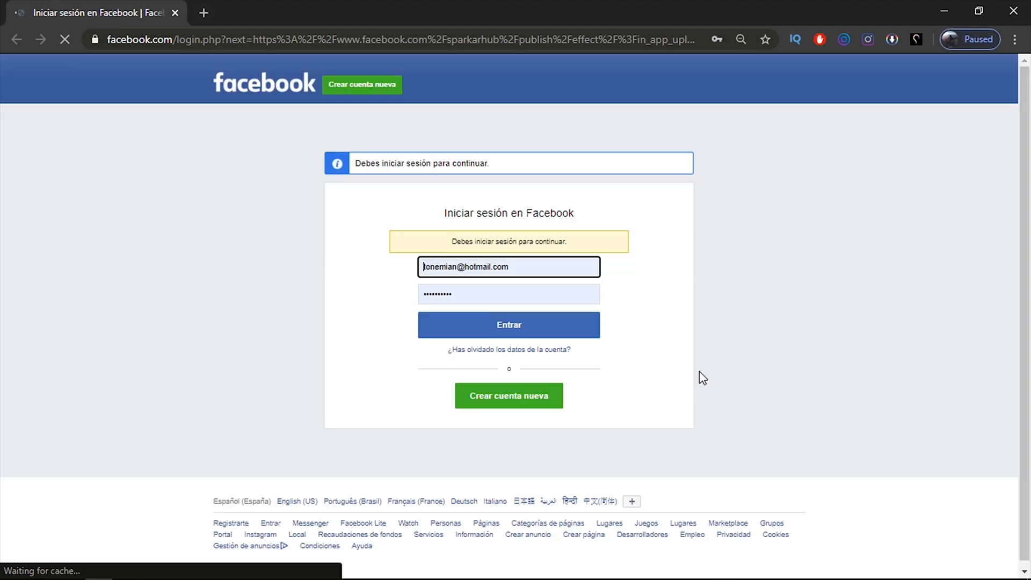
Log in to Spark AR Hub and choose Instagram as the platform on the Publish form.
click(509, 324)
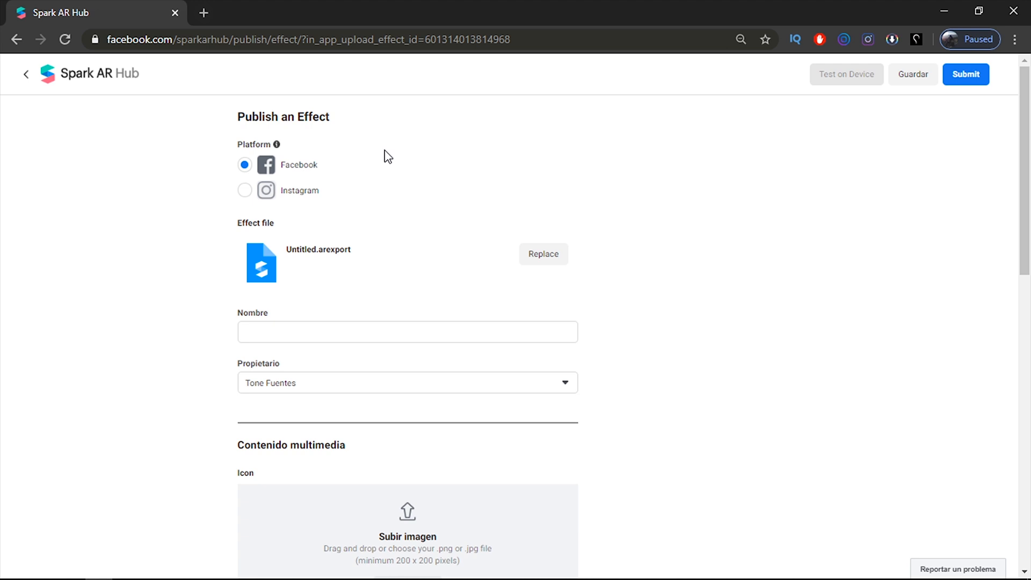
click(243, 190)
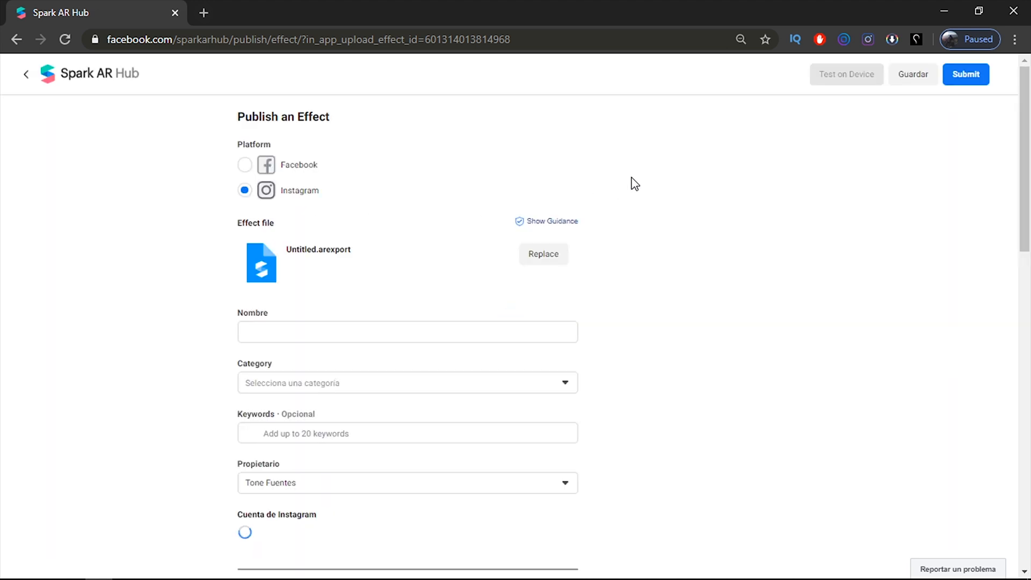
scroll(down, 3)
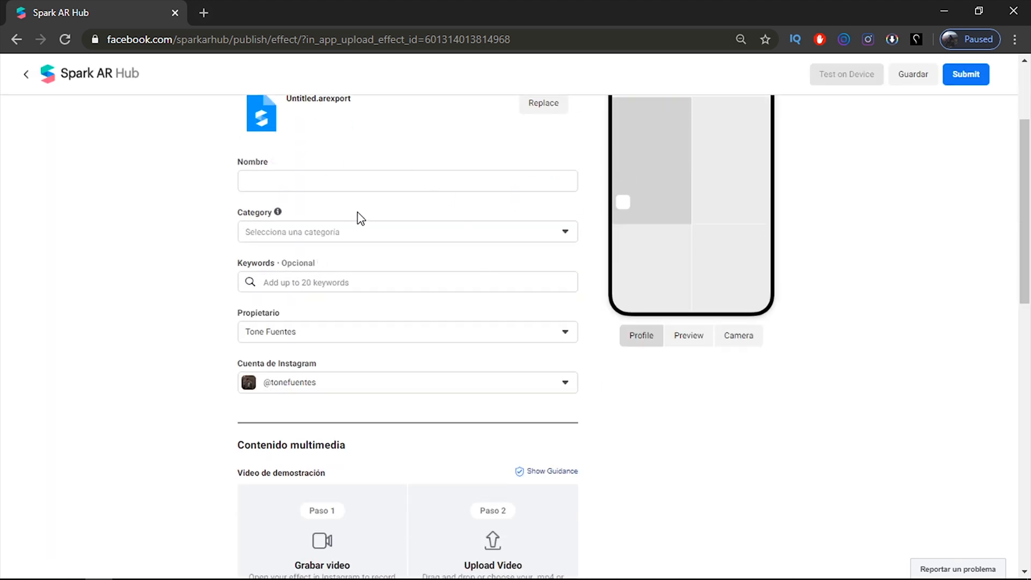
scroll(down, 3)
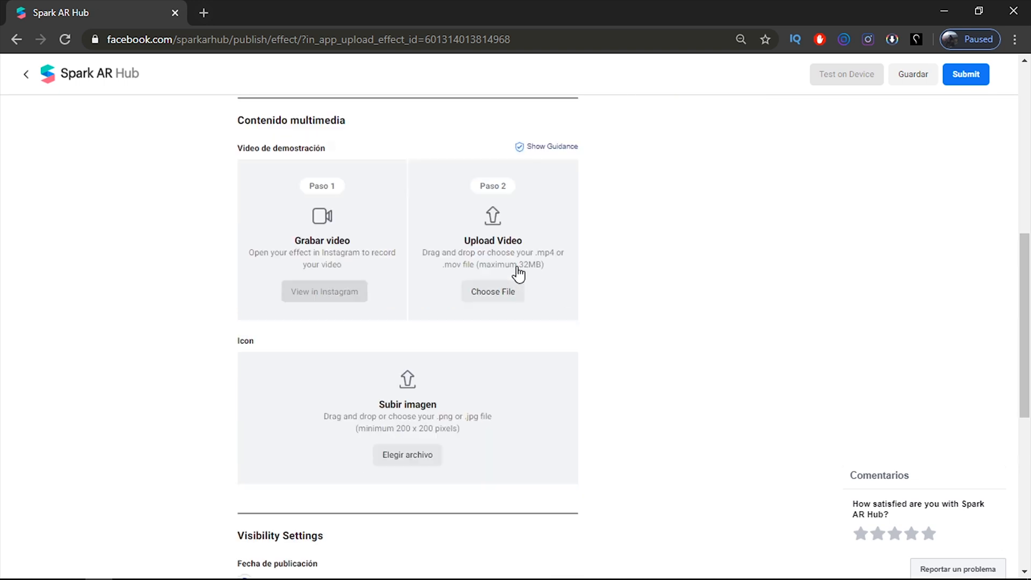
scroll(up, 3)
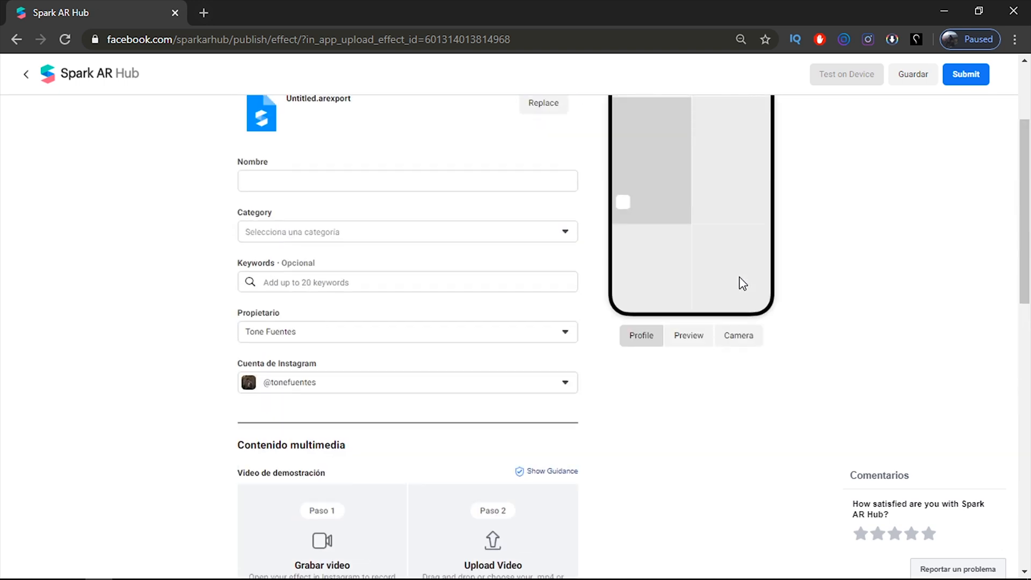
scroll(up, 3)
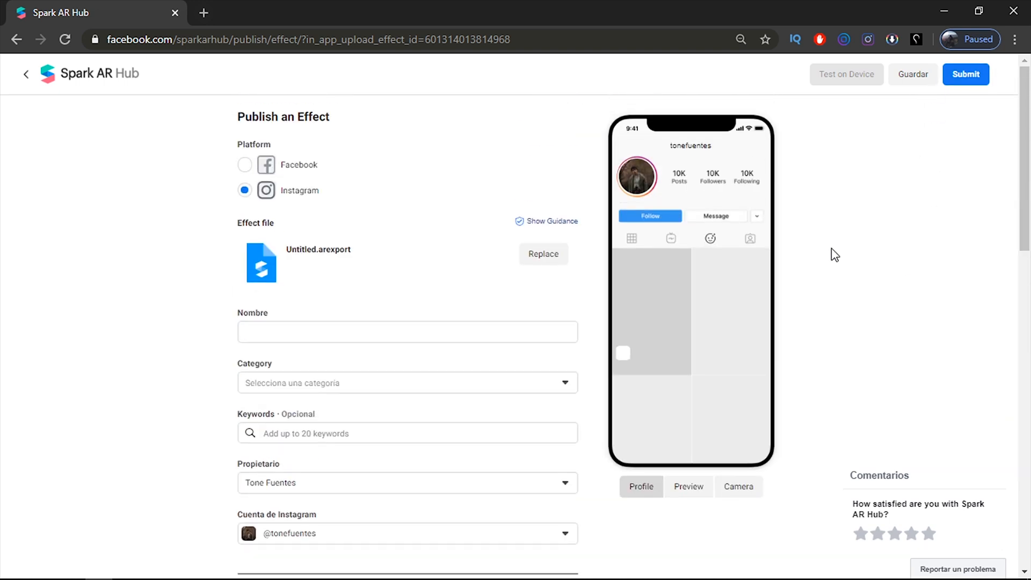